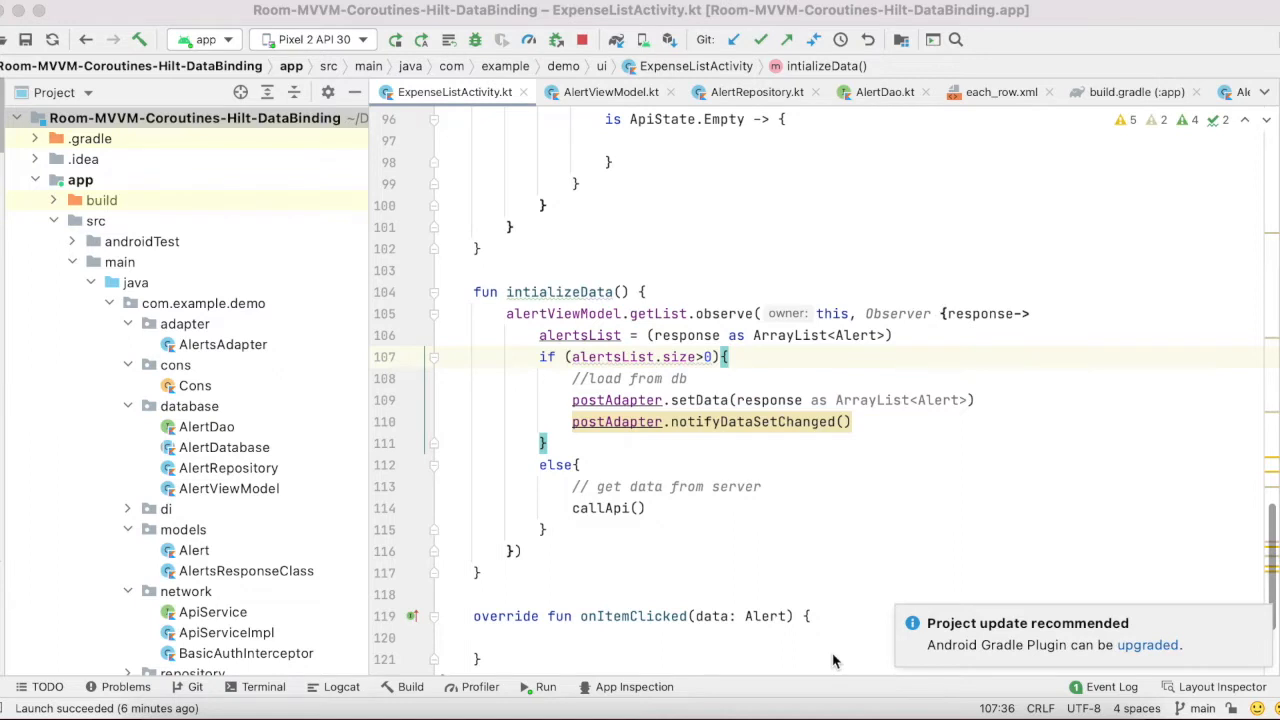
{"action": "mouse_move", "coordinate": [770, 612]}
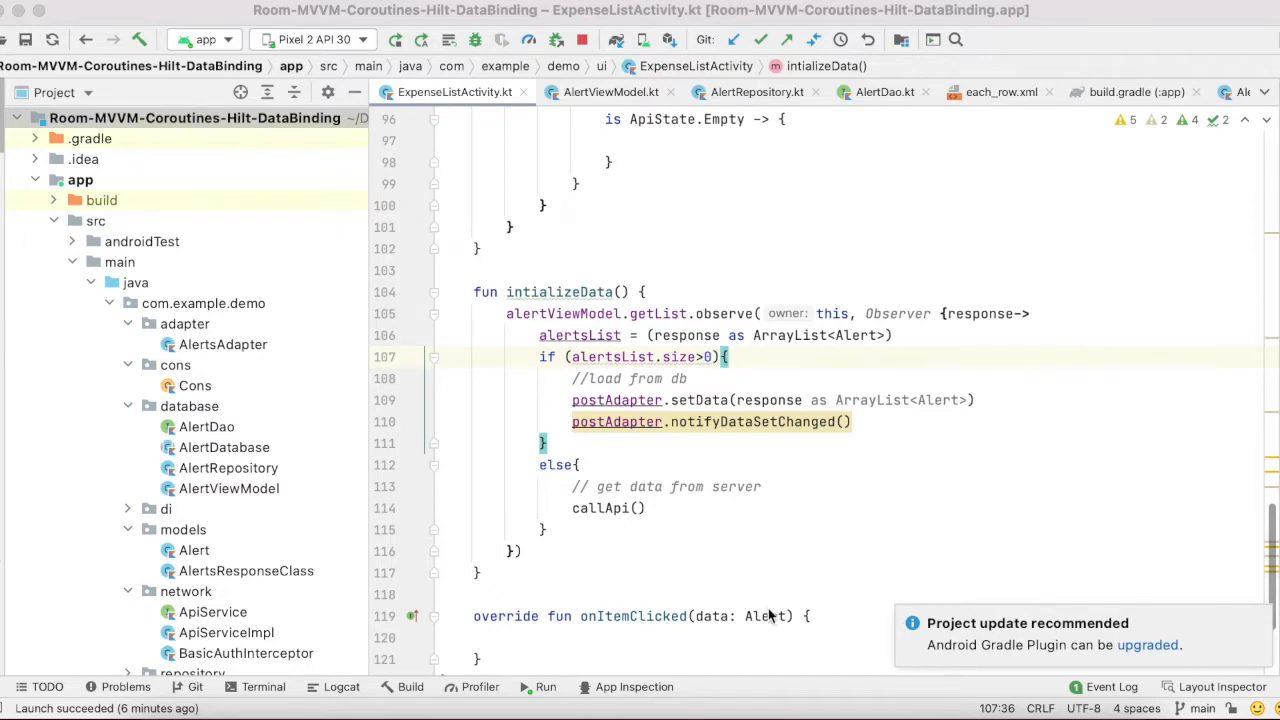
{"action": "mouse_move", "coordinate": [810, 668]}
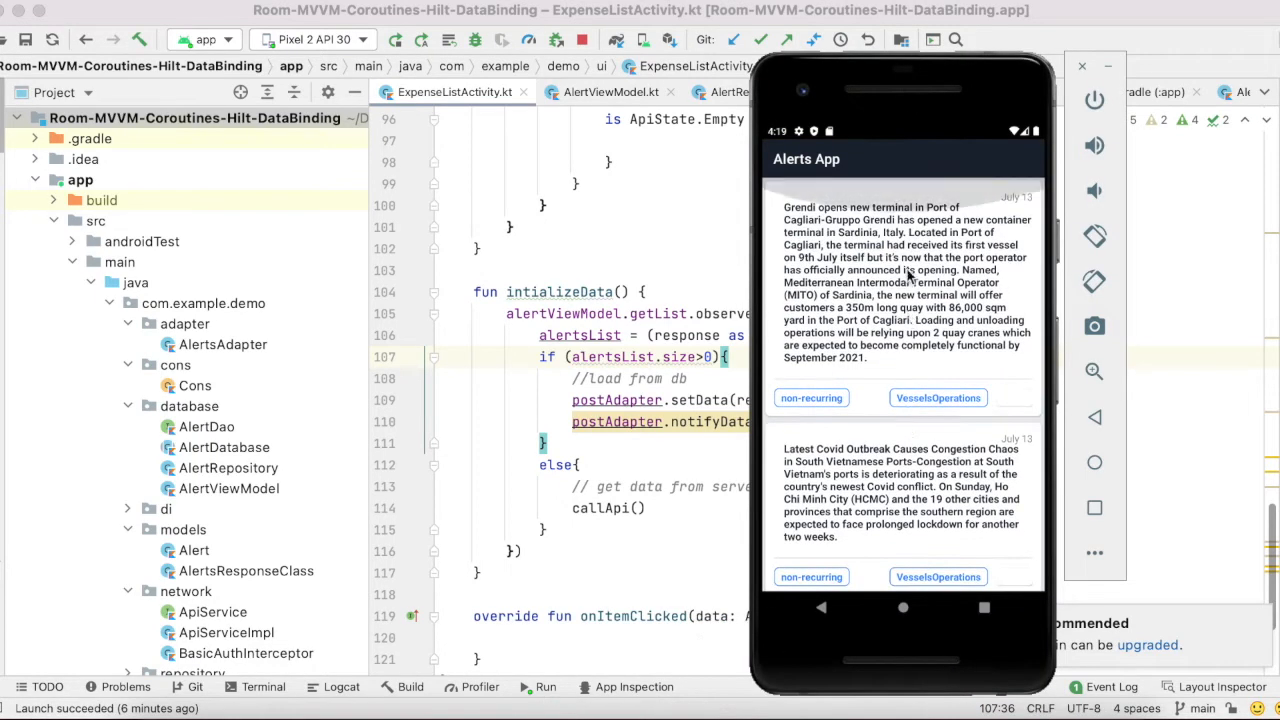
Step: Scroll down the Alerts App list in the emulator to reveal the ship sinking and terminal opening alerts
{"action": "scroll", "scroll_direction": "down", "scroll_amount": 3}
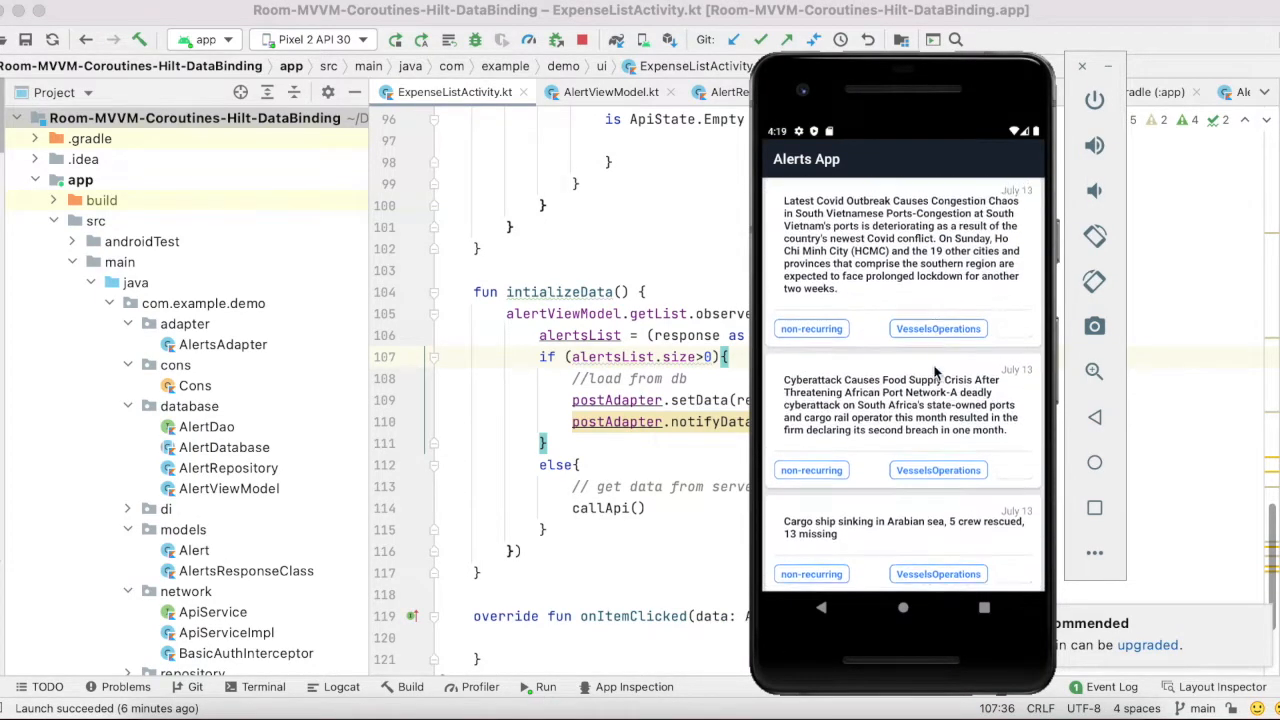
{"action": "scroll", "scroll_direction": "down", "scroll_amount": 3}
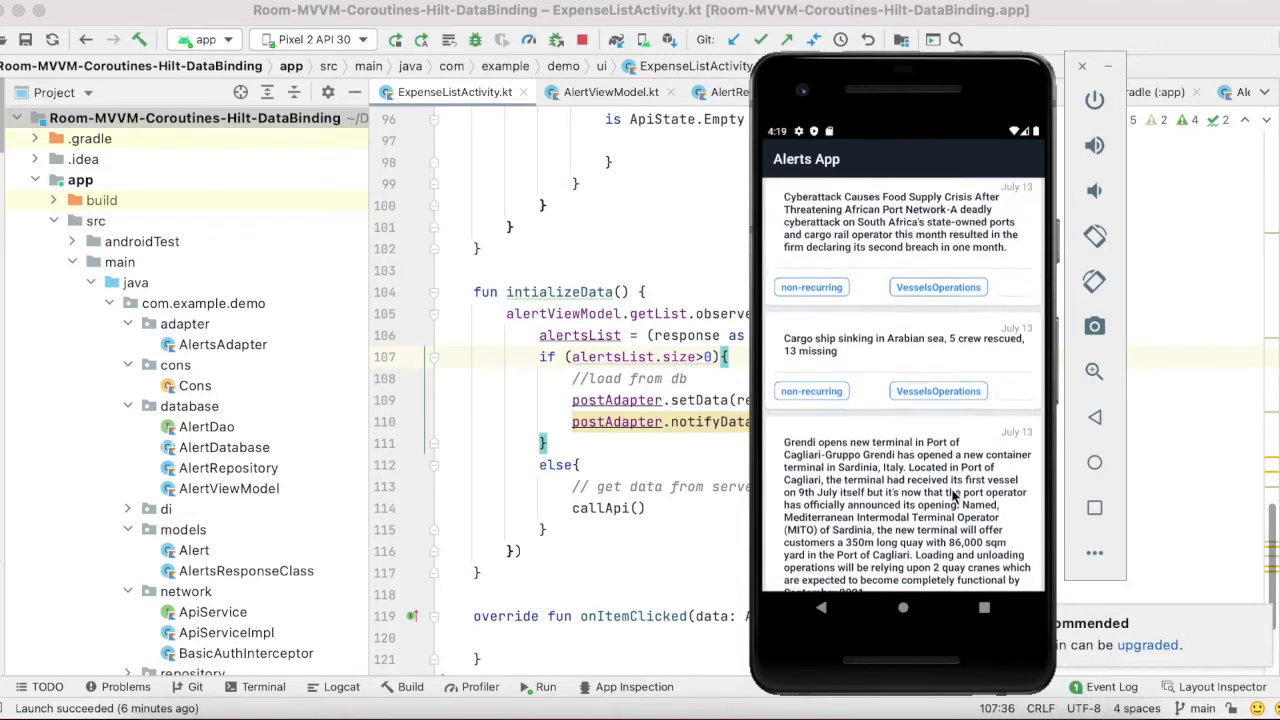
{"action": "scroll", "scroll_direction": "down", "scroll_amount": 3}
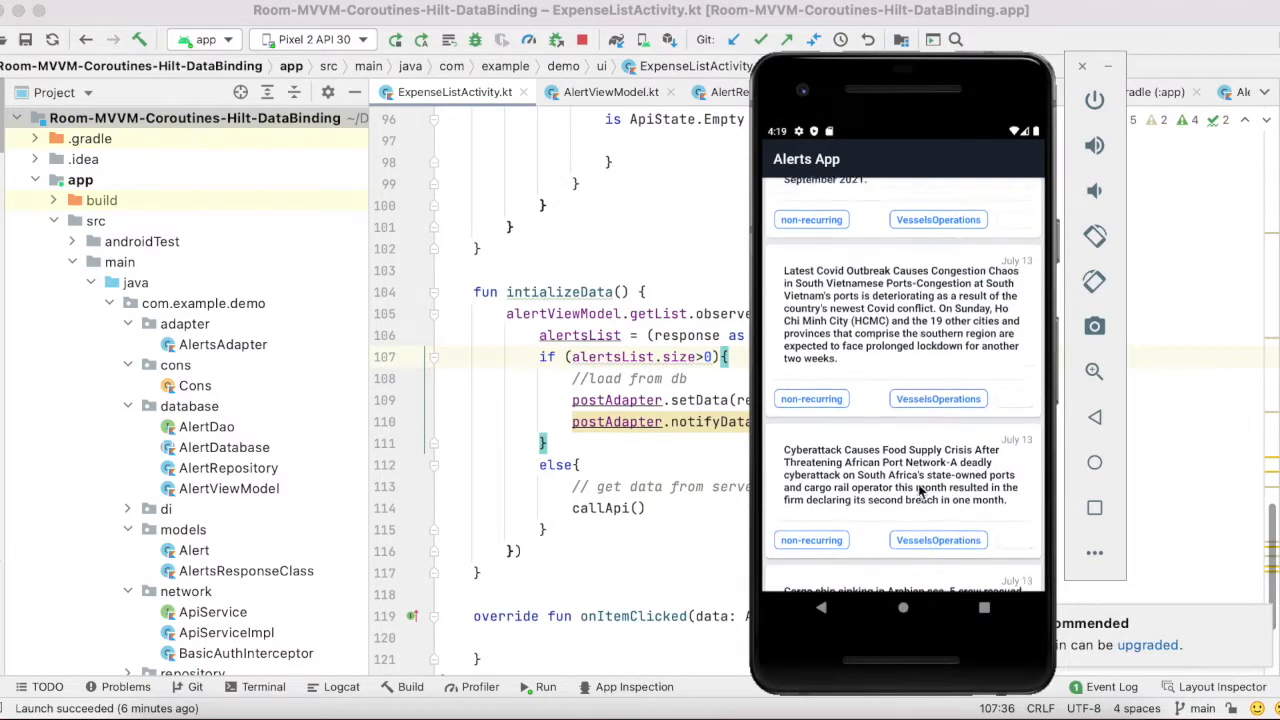
{"action": "scroll", "scroll_direction": "down", "scroll_amount": 3}
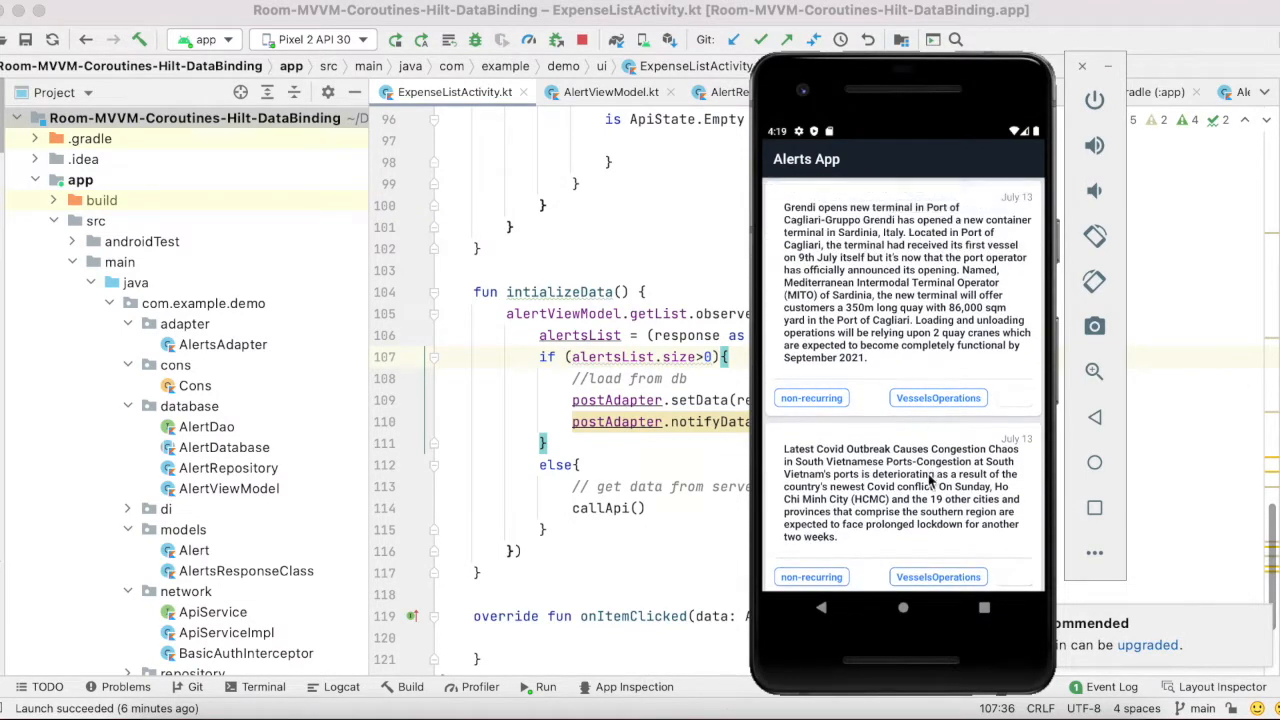
{"action": "scroll", "scroll_direction": "down", "scroll_amount": 3}
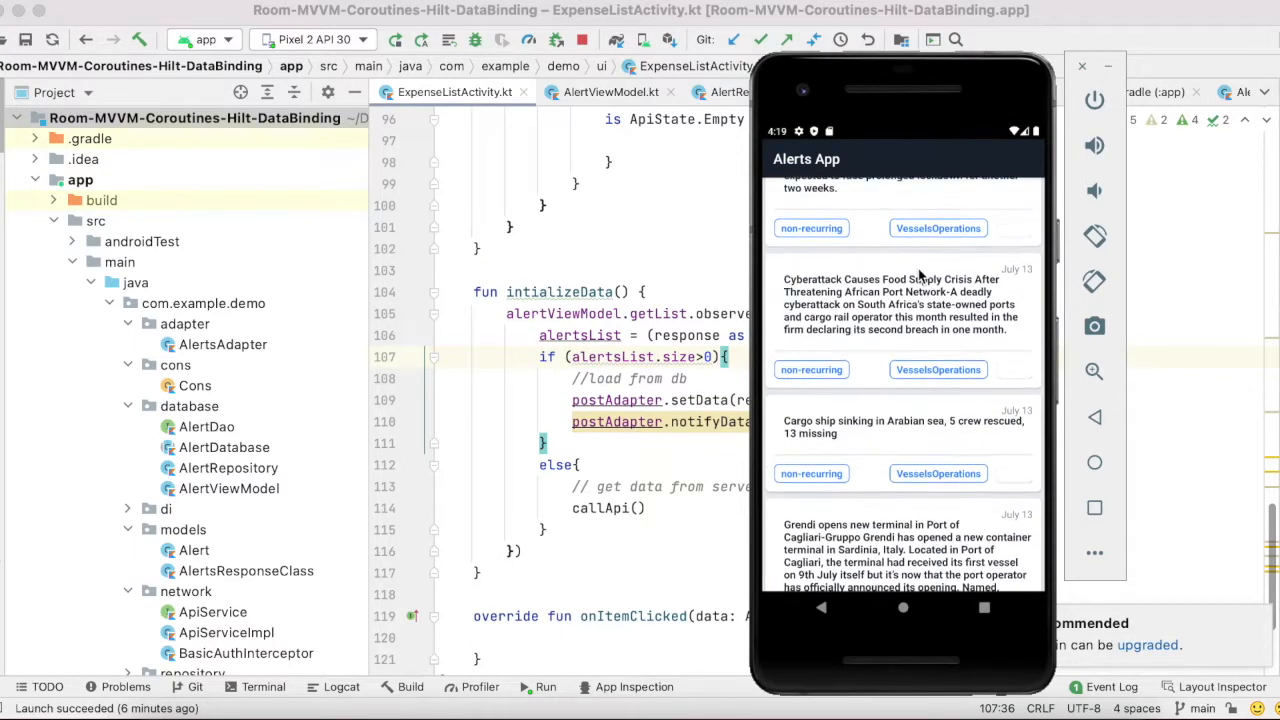
{"action": "scroll", "scroll_direction": "down", "scroll_amount": 3}
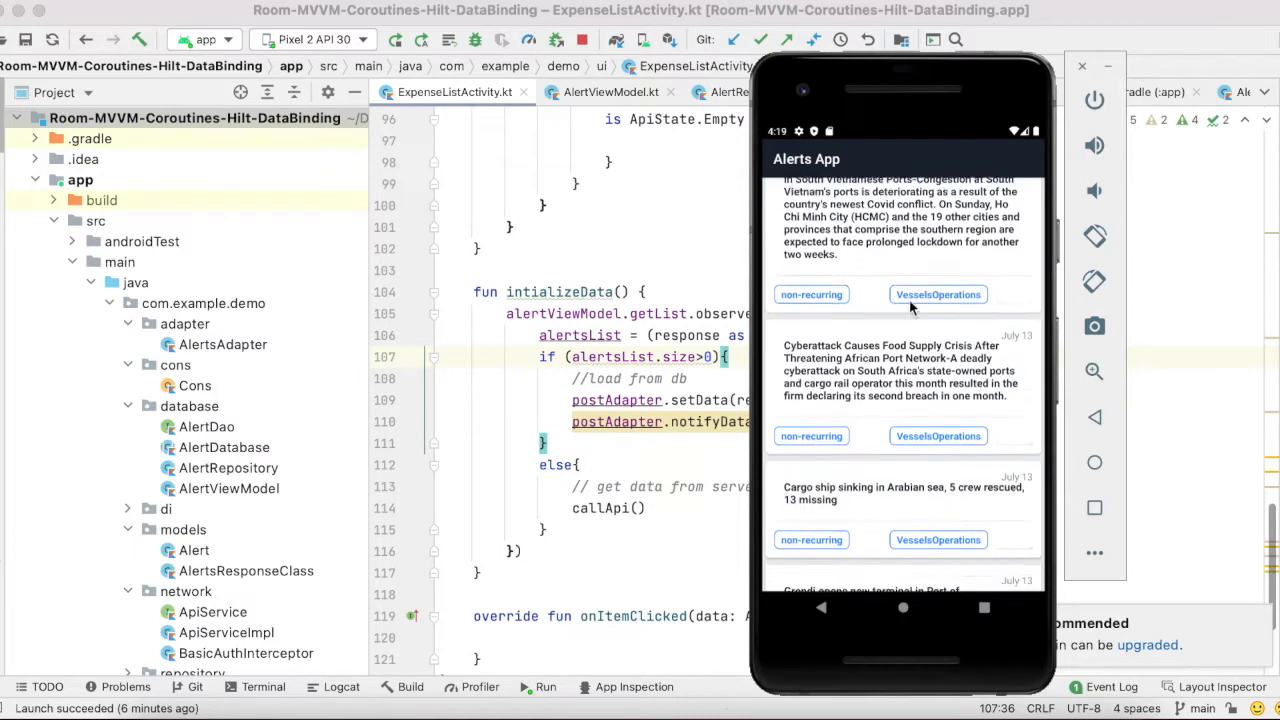
{"action": "scroll", "scroll_direction": "down", "scroll_amount": 3}
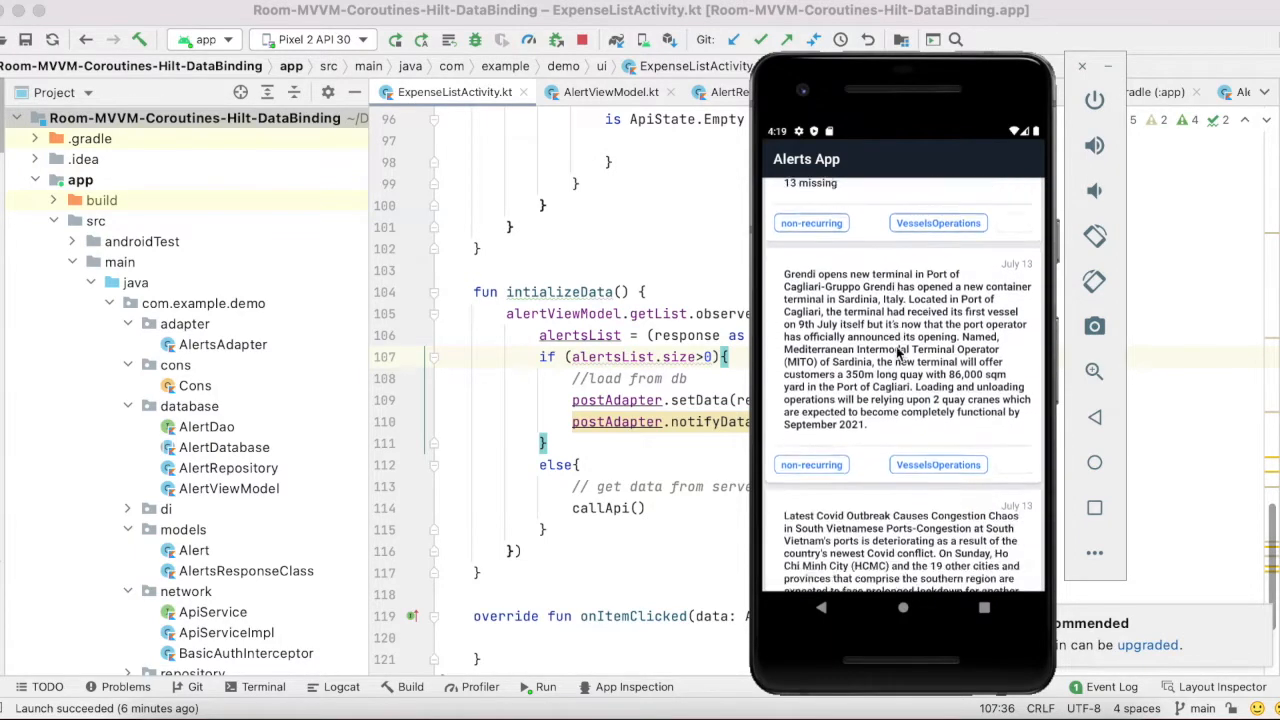
{"action": "scroll", "scroll_direction": "down", "scroll_amount": 3}
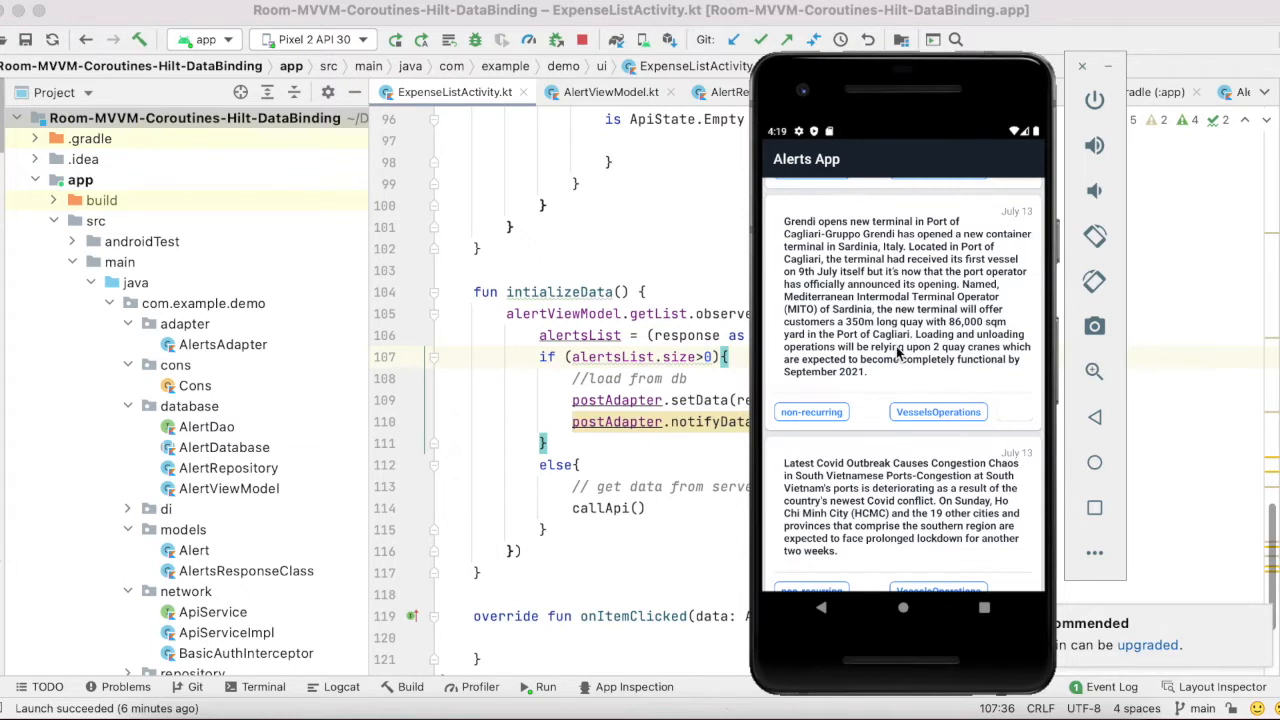
{"action": "mouse_move", "coordinate": [670, 424]}
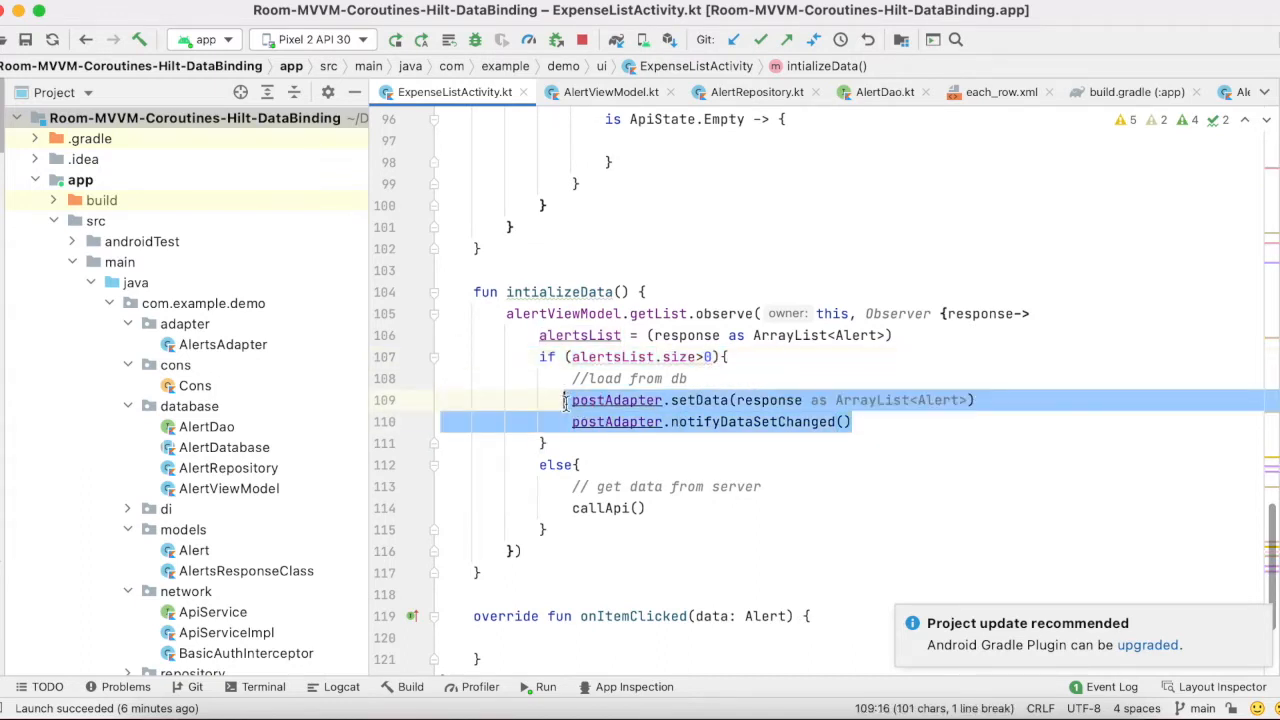
Step: Select the postAdapter.setData line in the initializeData database-loading code
{"action": "double_click", "coordinate": [792, 420]}
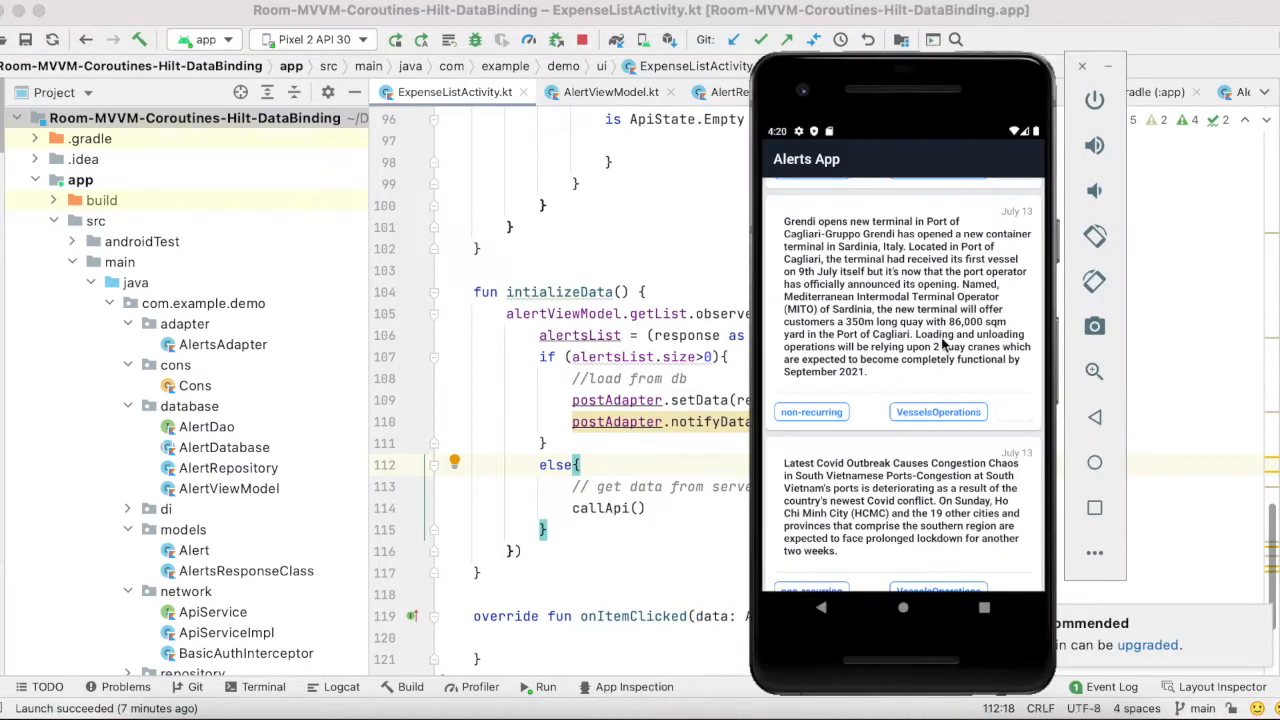
{"action": "mouse_move", "coordinate": [1016, 316]}
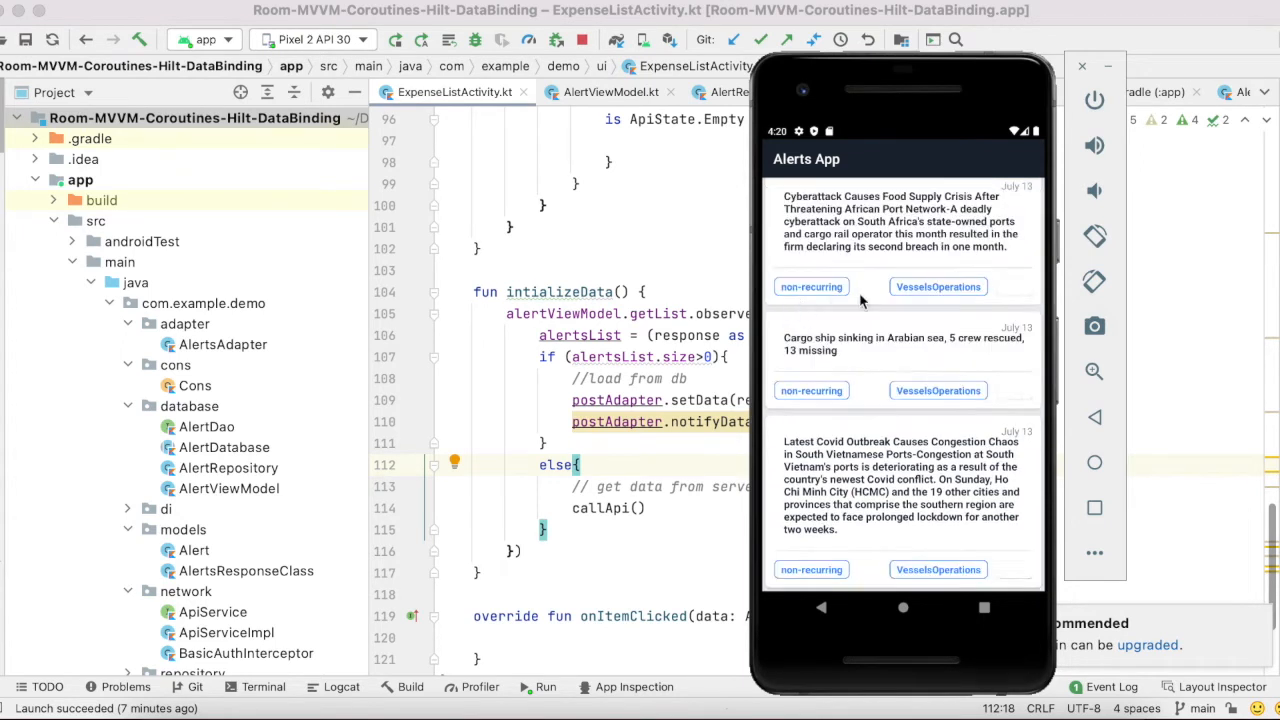
{"action": "mouse_move", "coordinate": [1008, 256]}
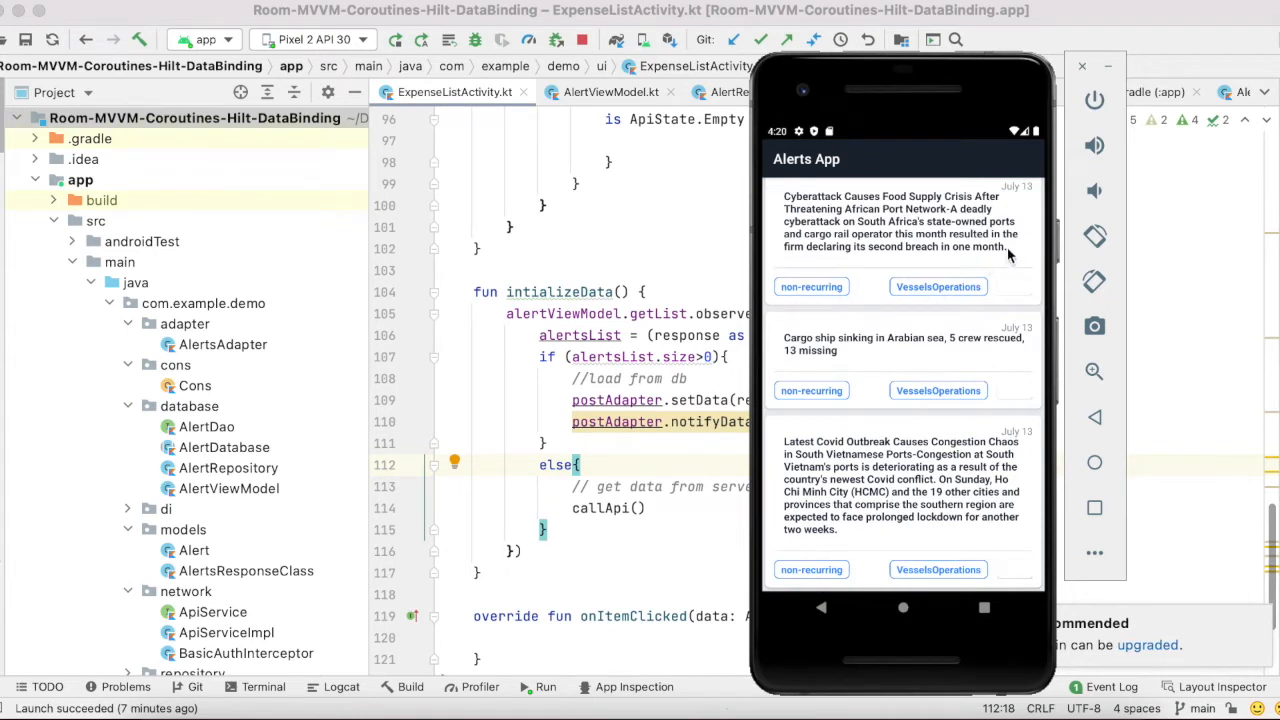
Step: Scroll the emulator's alerts list down to the Vietnamese ports Covid congestion alert
{"action": "scroll", "scroll_direction": "down", "scroll_amount": 3}
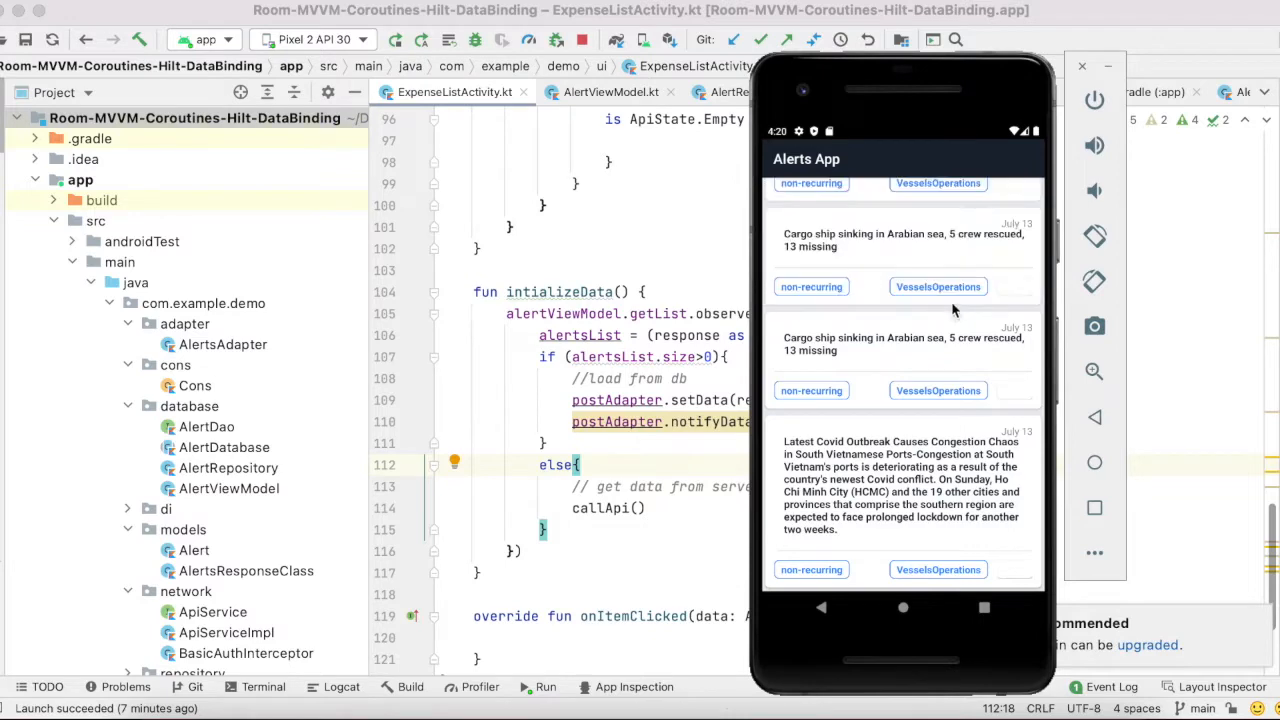
{"action": "scroll", "scroll_direction": "down", "scroll_amount": 3}
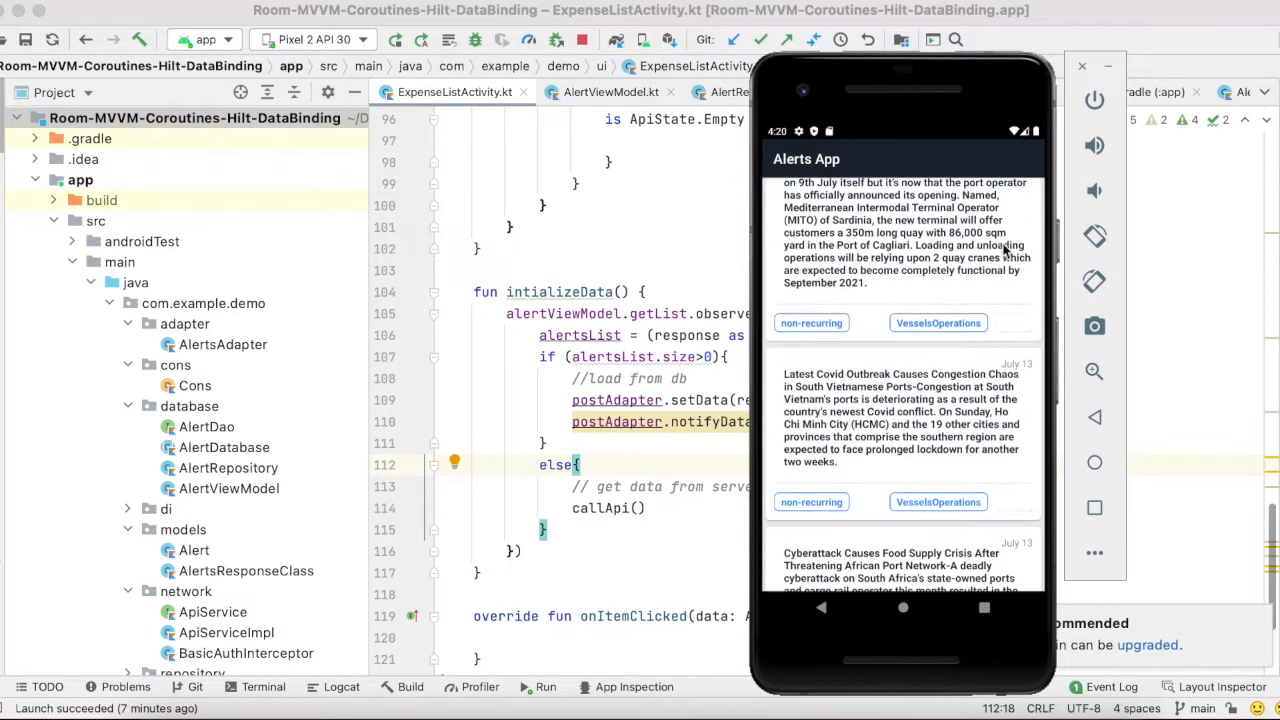
{"action": "scroll", "scroll_direction": "down", "scroll_amount": 3}
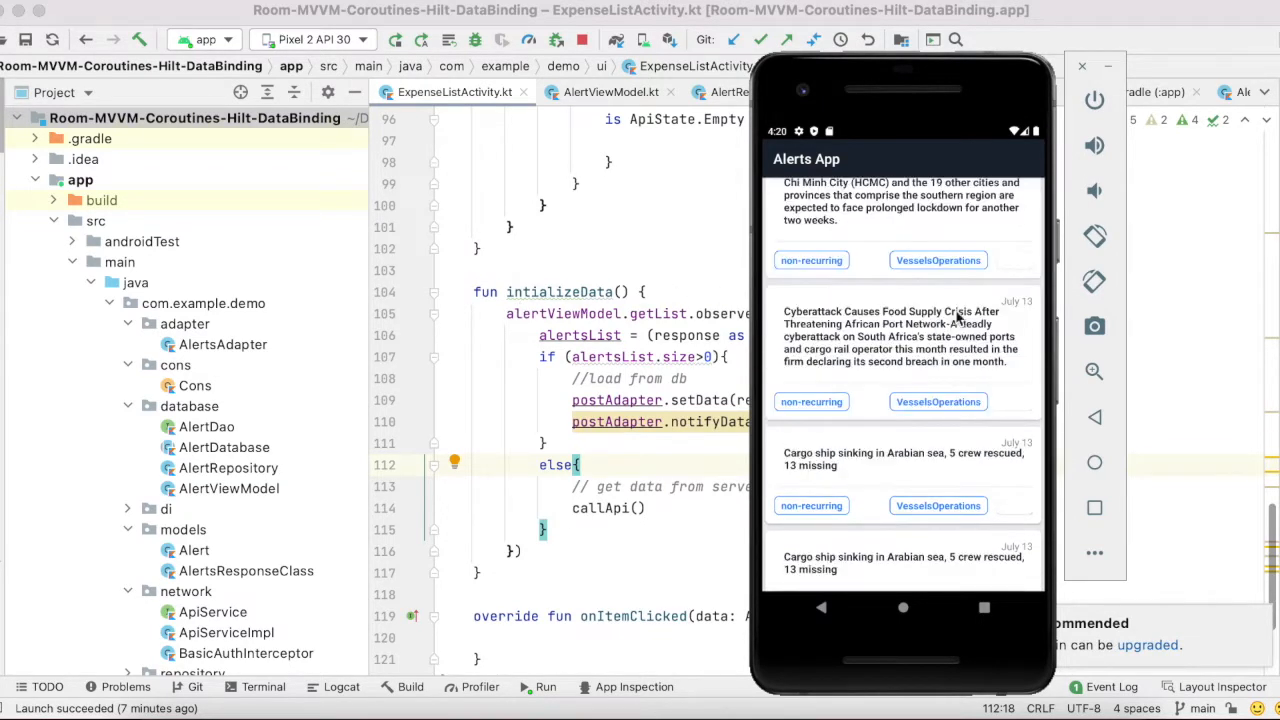
{"action": "scroll", "scroll_direction": "down", "scroll_amount": 3}
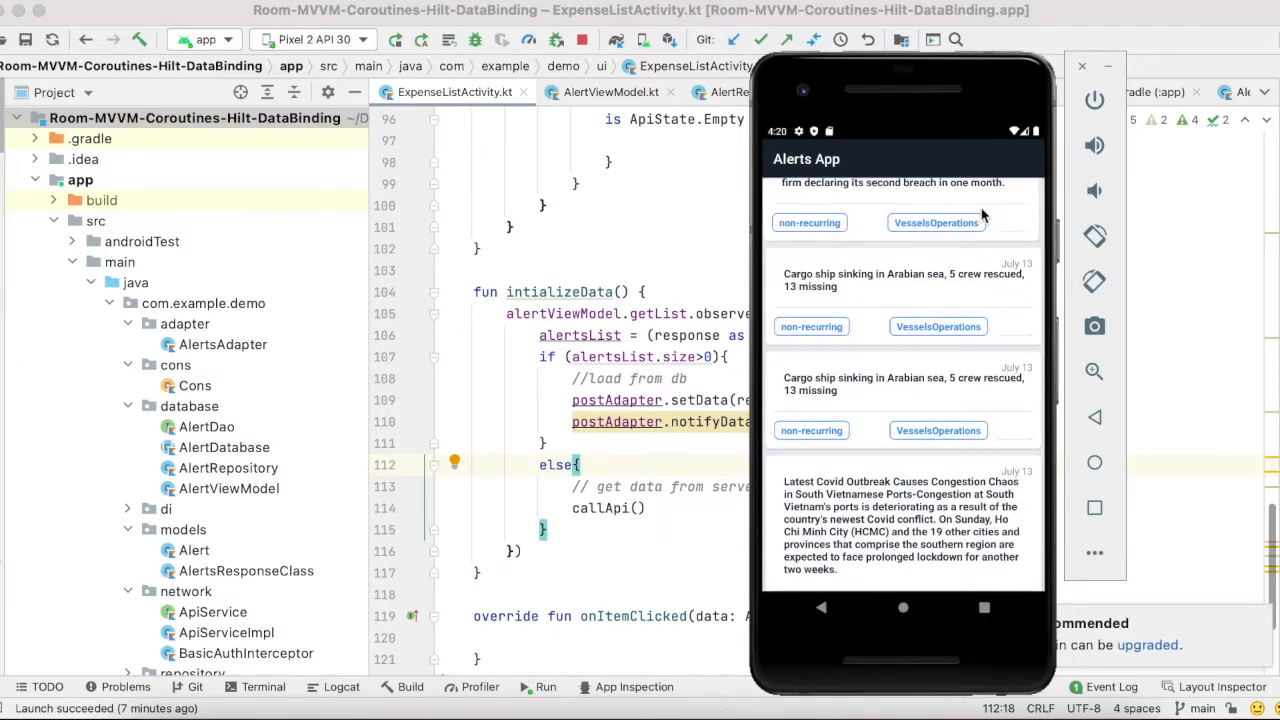
{"action": "scroll", "scroll_direction": "down", "scroll_amount": 3}
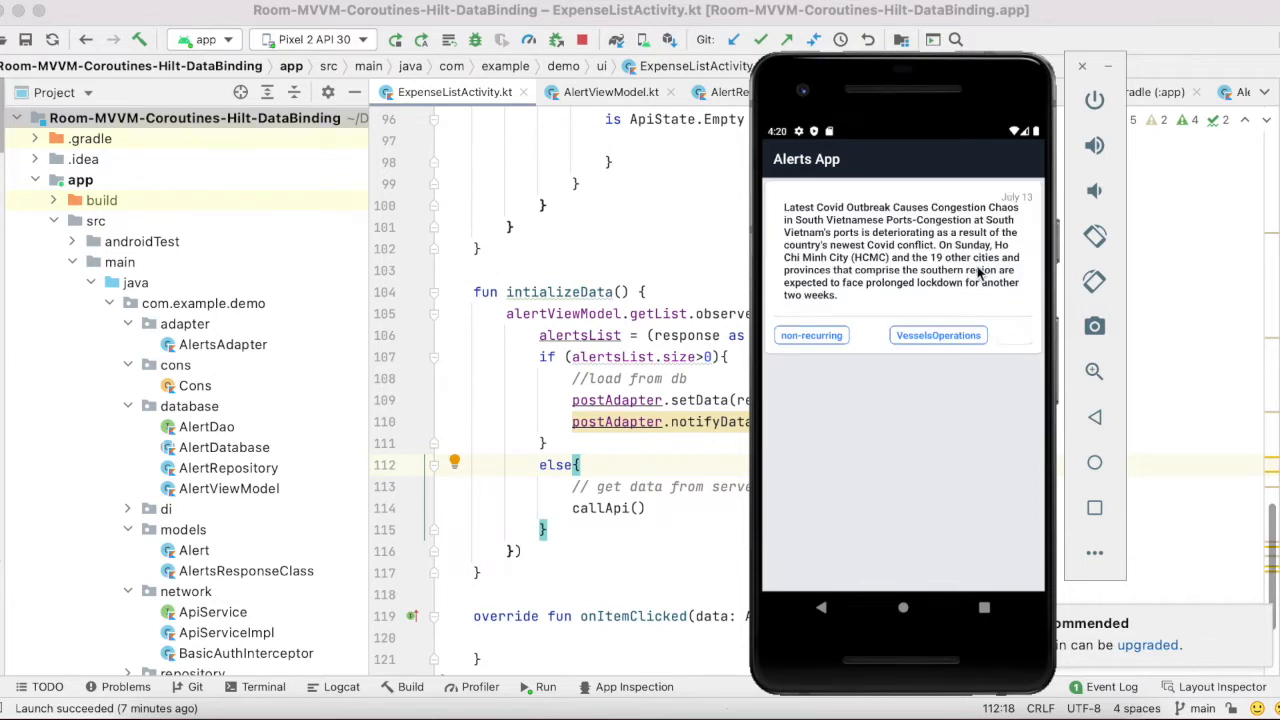
{"action": "mouse_move", "coordinate": [616, 456]}
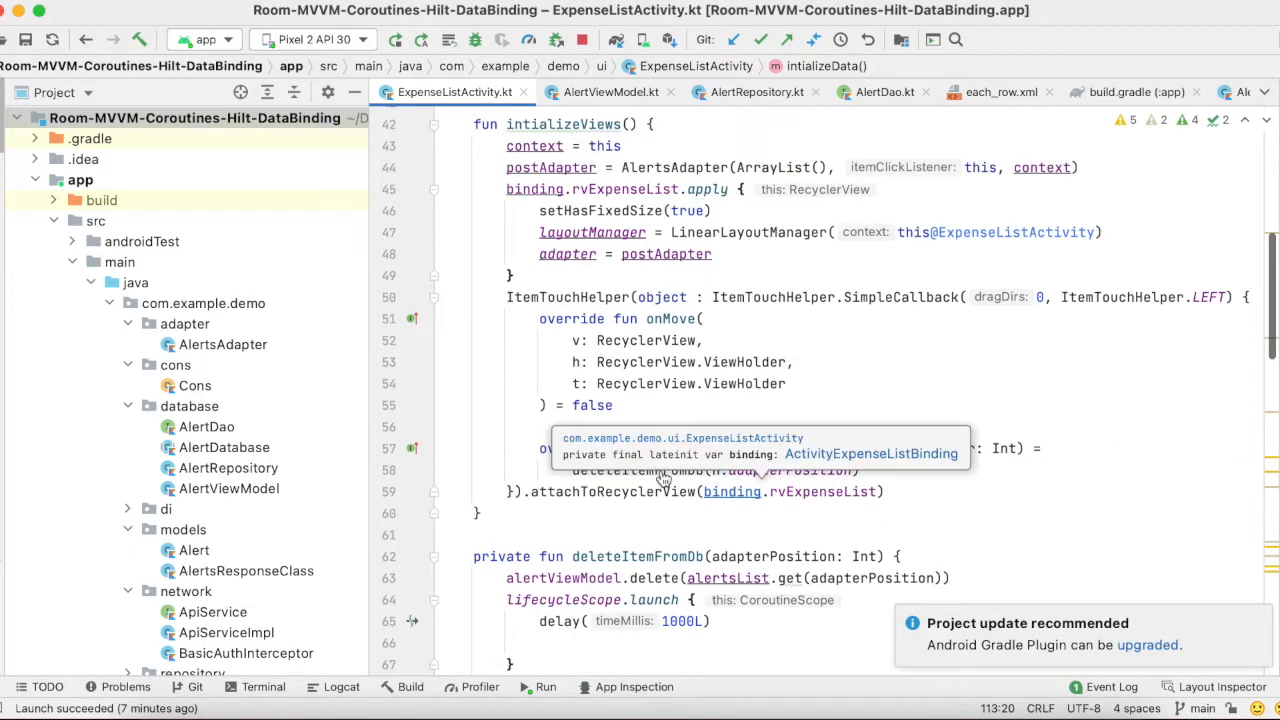
Step: Scroll ExpenseListActivity.kt from initializeViews toward the ApiState.Success block
{"action": "scroll", "scroll_direction": "down", "scroll_amount": 3}
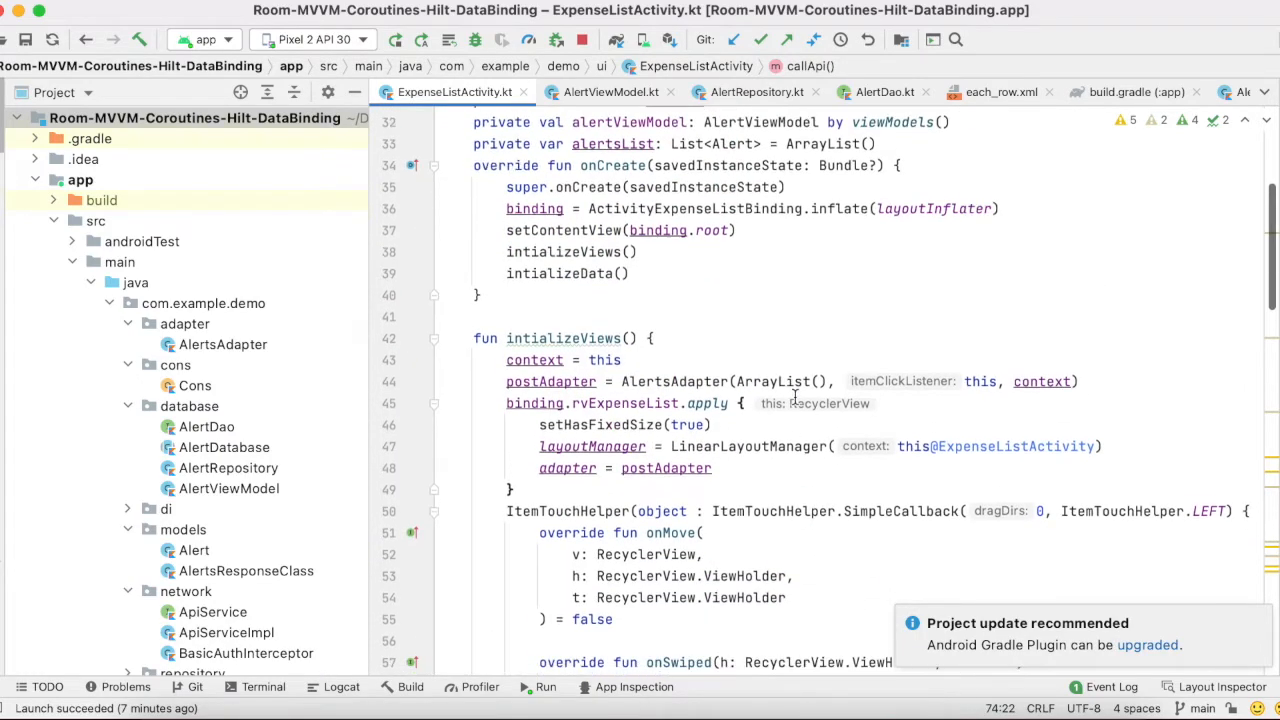
{"action": "scroll", "scroll_direction": "down", "scroll_amount": 3}
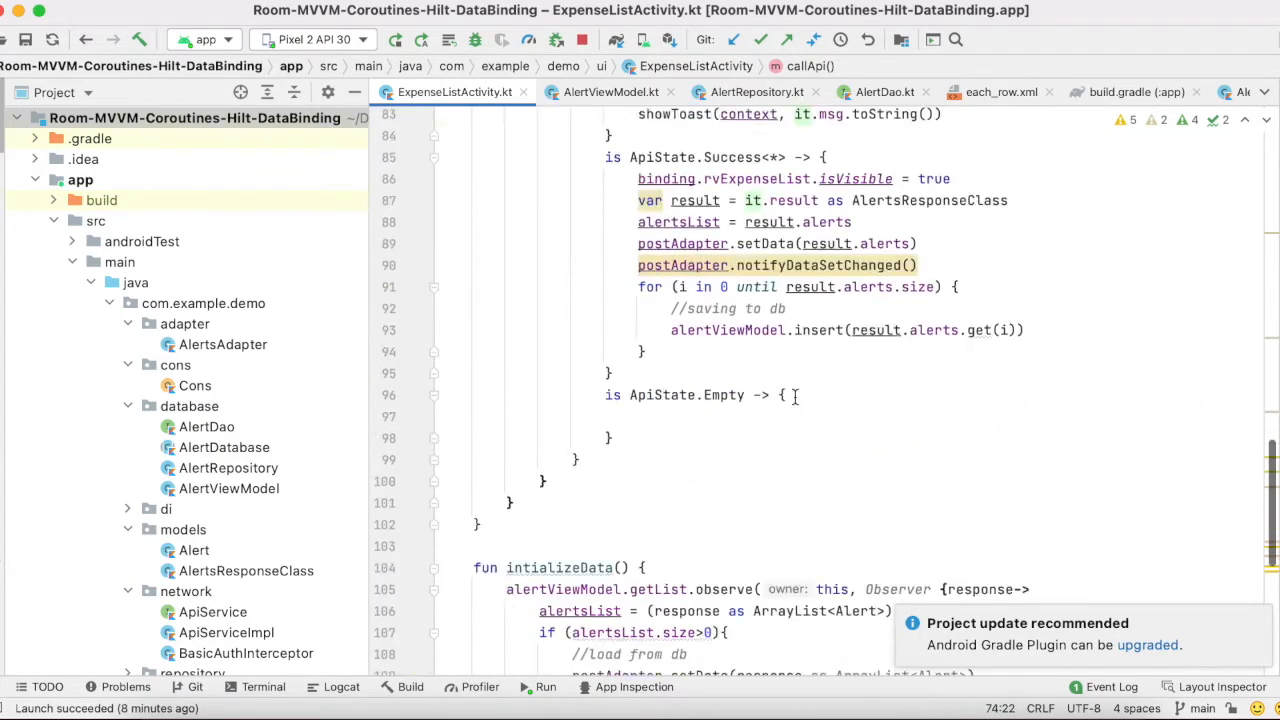
{"action": "scroll", "scroll_direction": "down", "scroll_amount": 3}
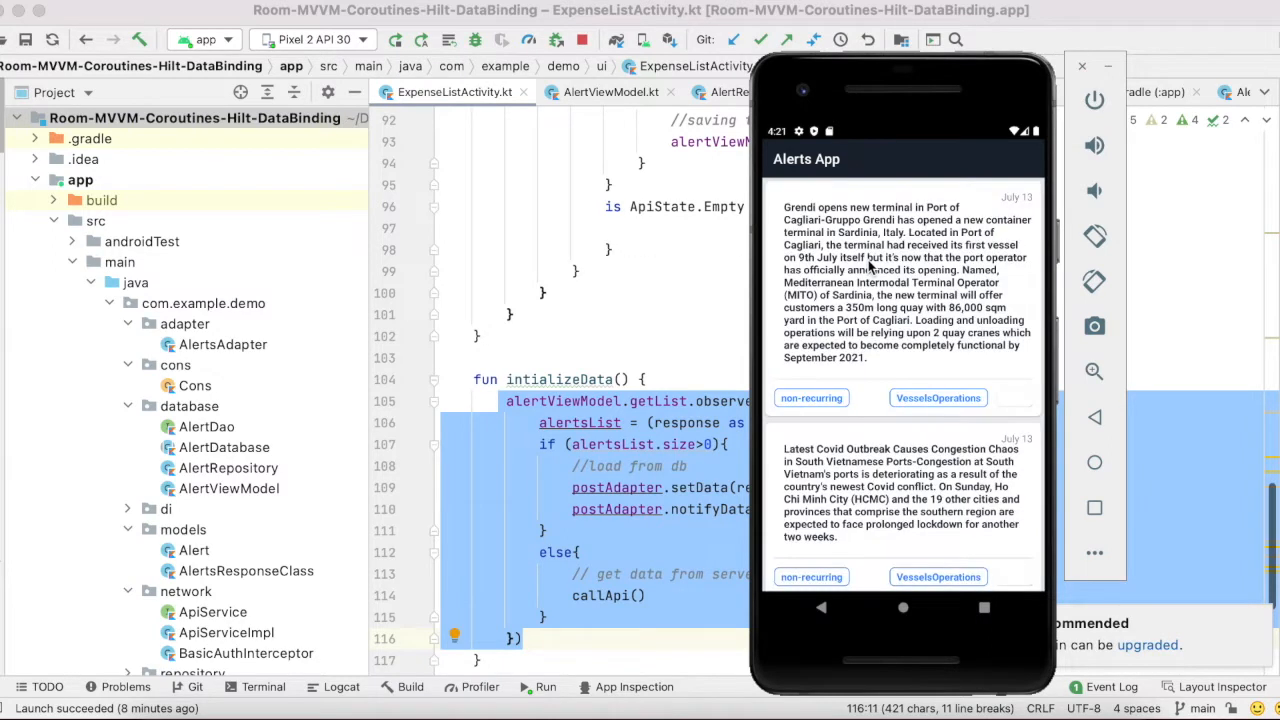
{"action": "mouse_move", "coordinate": [878, 350]}
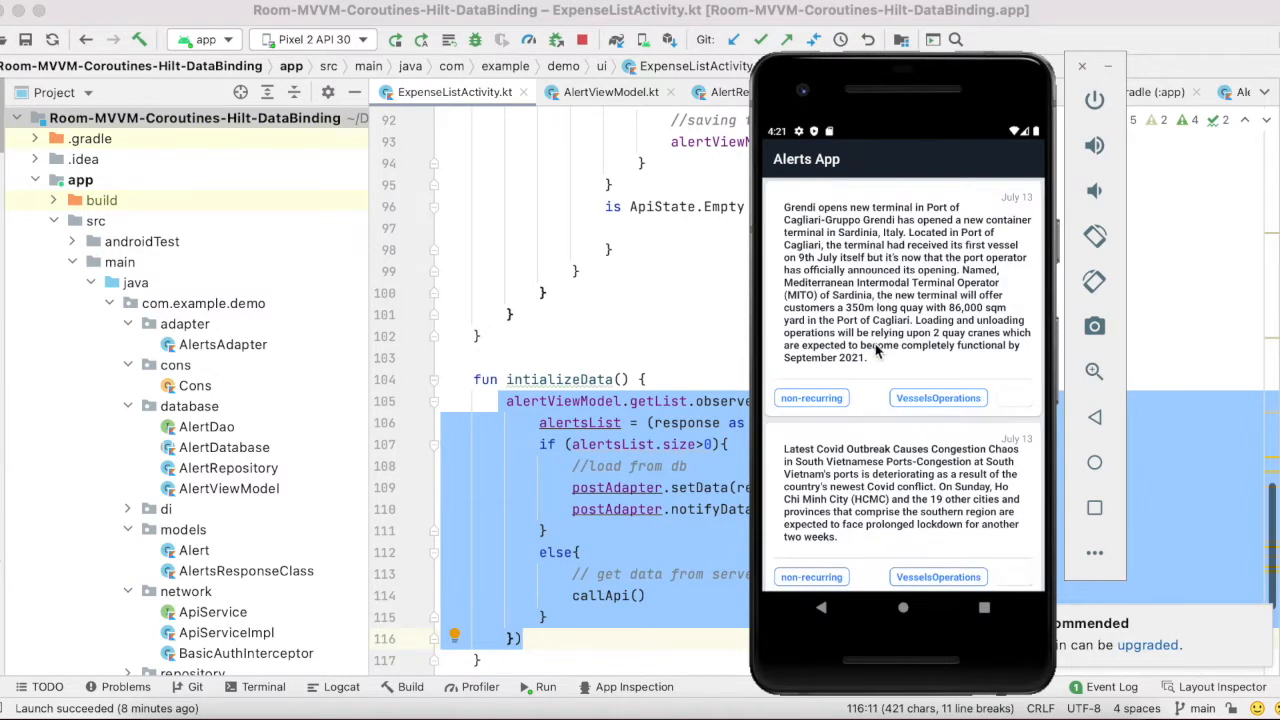
{"action": "mouse_move", "coordinate": [872, 332]}
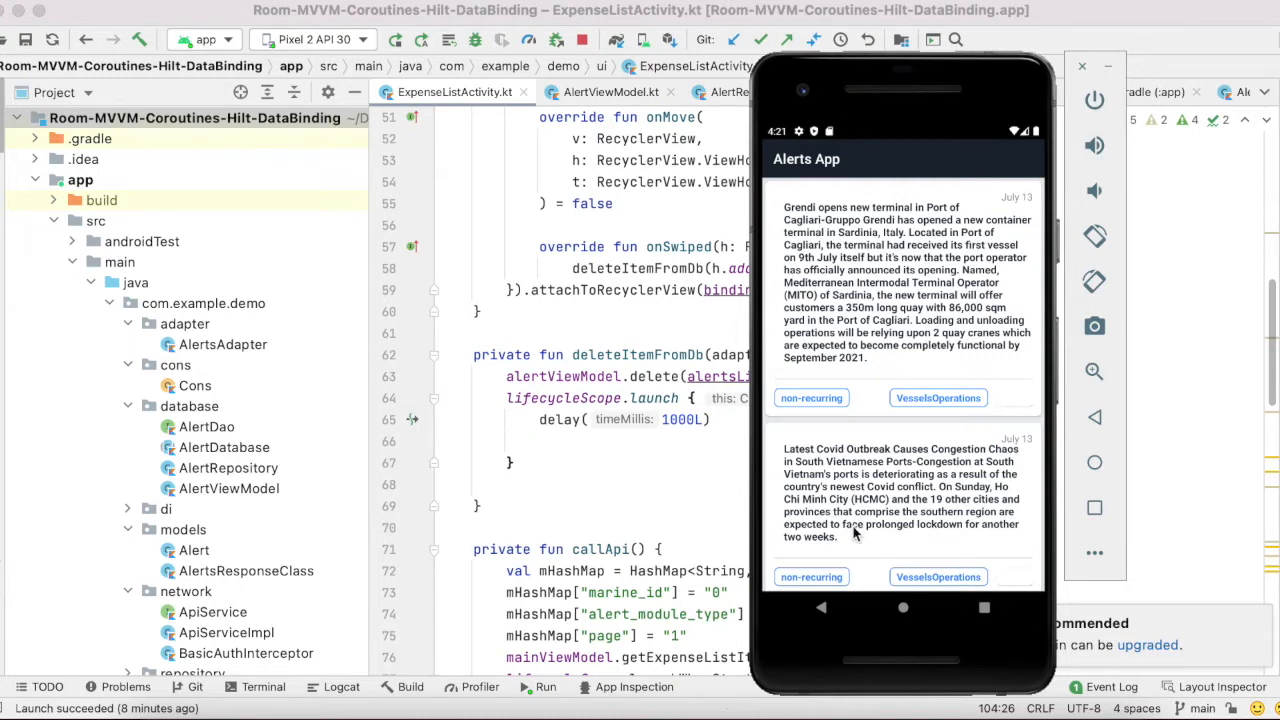
{"action": "mouse_move", "coordinate": [620, 404]}
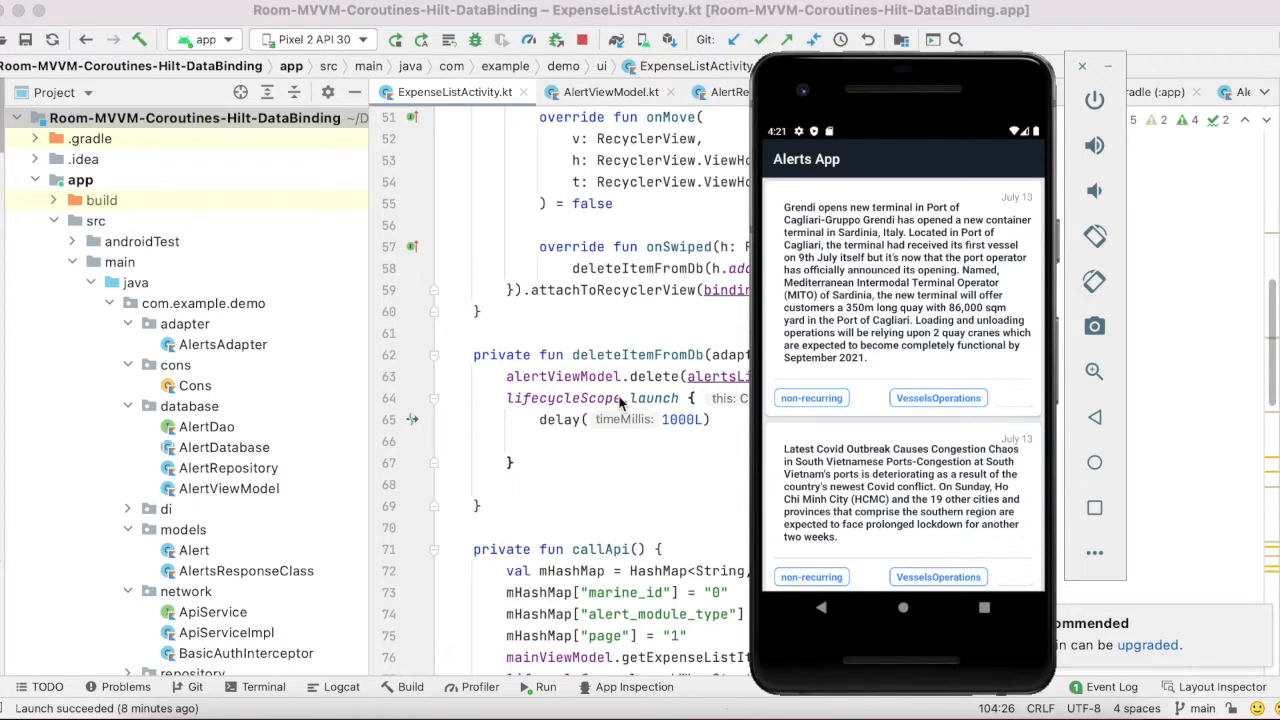
Step: Bring the editor back in front of the emulator and open the Cons constants file
{"action": "scroll", "scroll_direction": "down", "scroll_amount": 3}
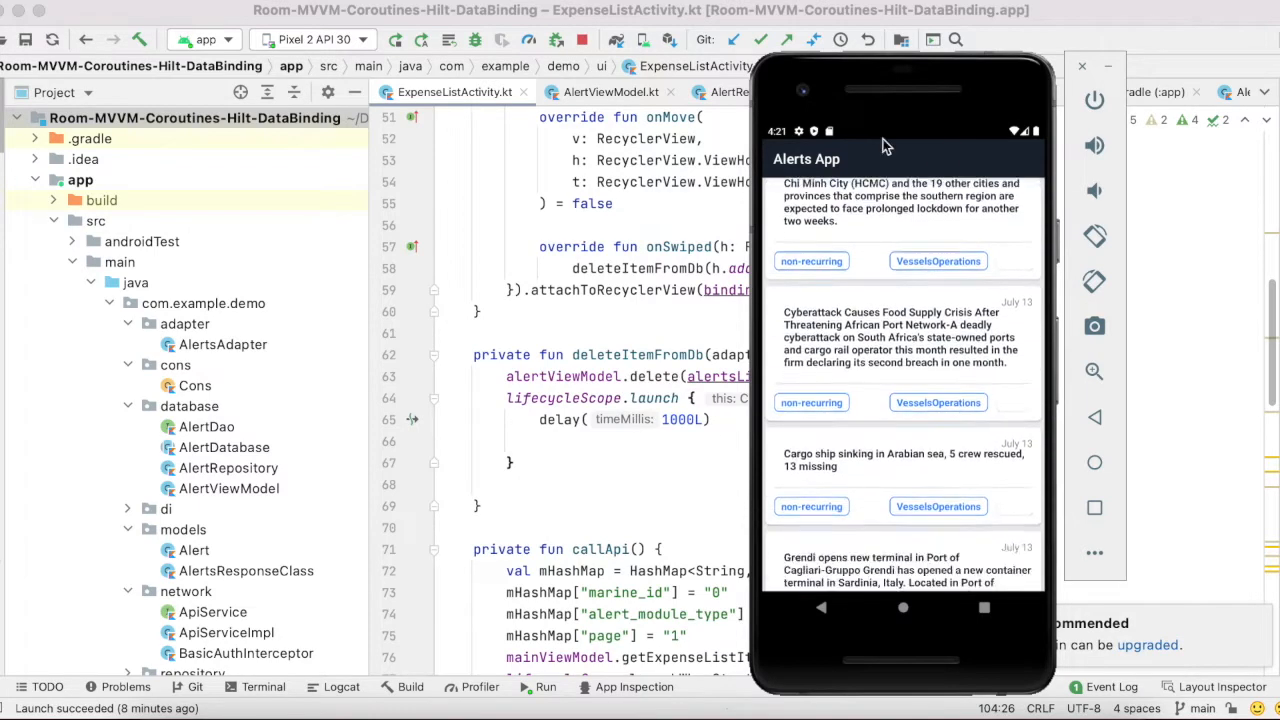
{"action": "scroll", "scroll_direction": "down", "scroll_amount": 3}
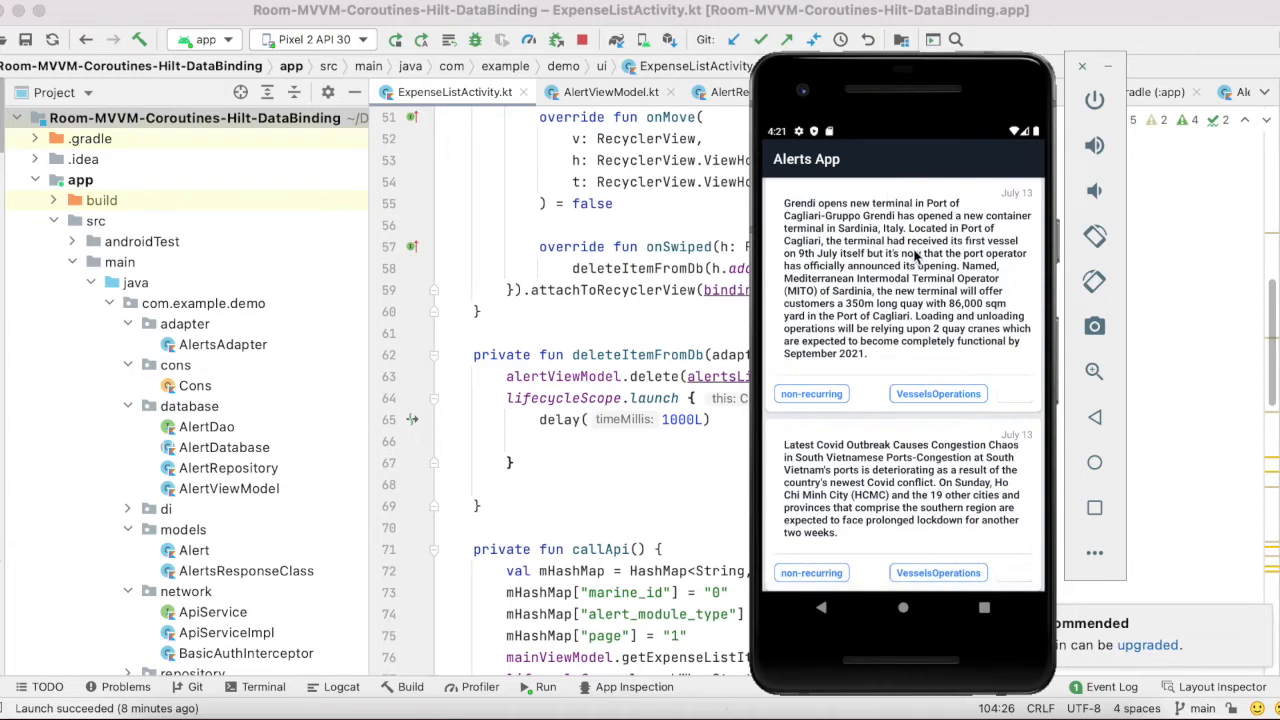
{"action": "scroll", "scroll_direction": "down", "scroll_amount": 3}
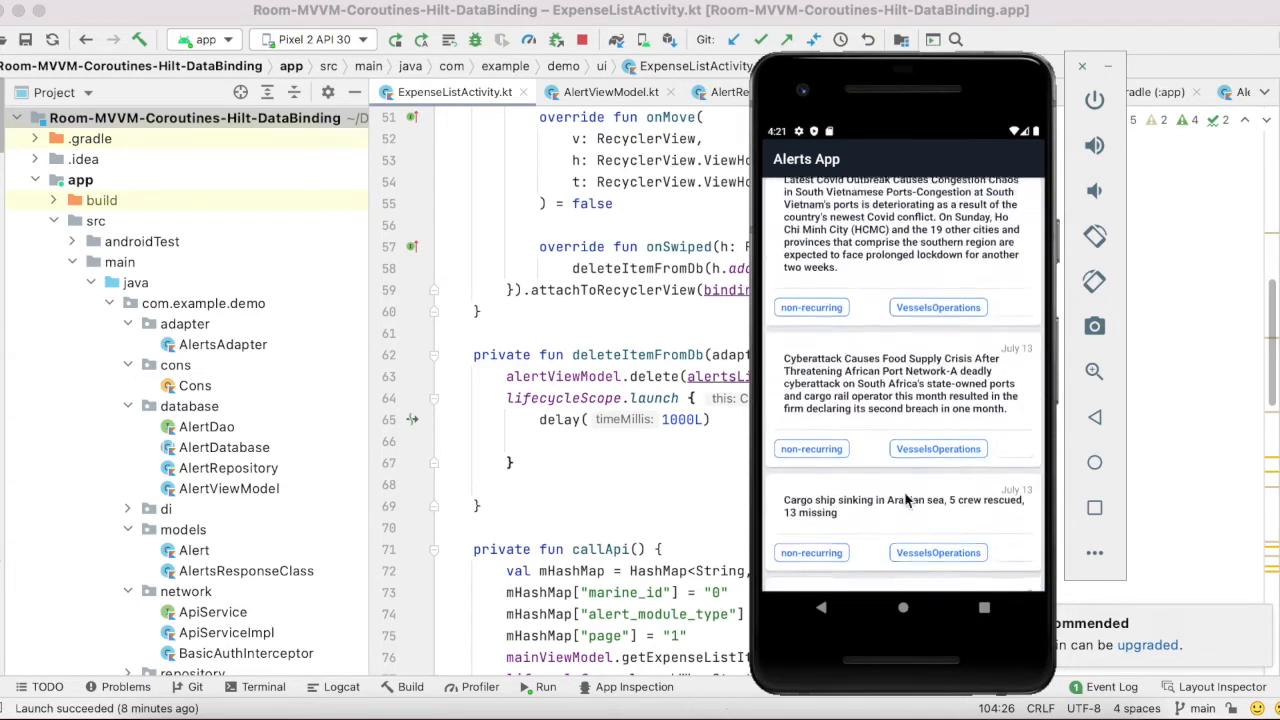
{"action": "scroll", "scroll_direction": "down", "scroll_amount": 3}
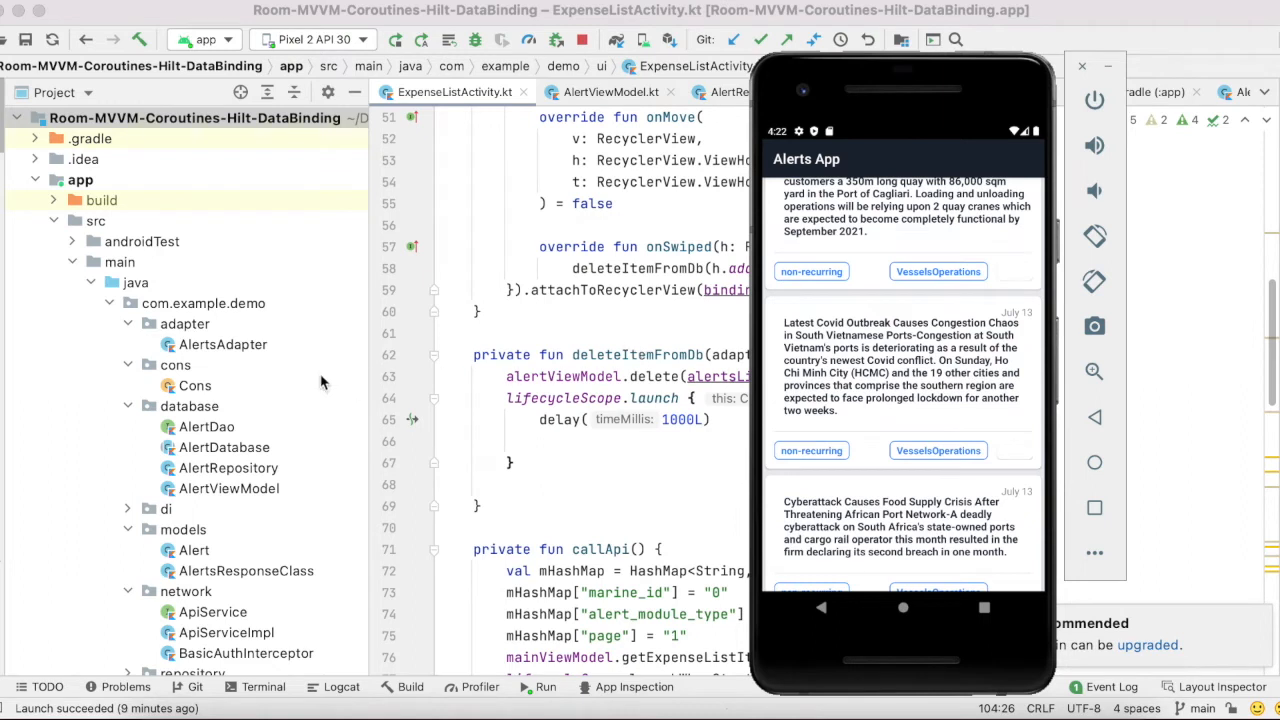
{"action": "left_click", "coordinate": [194, 384]}
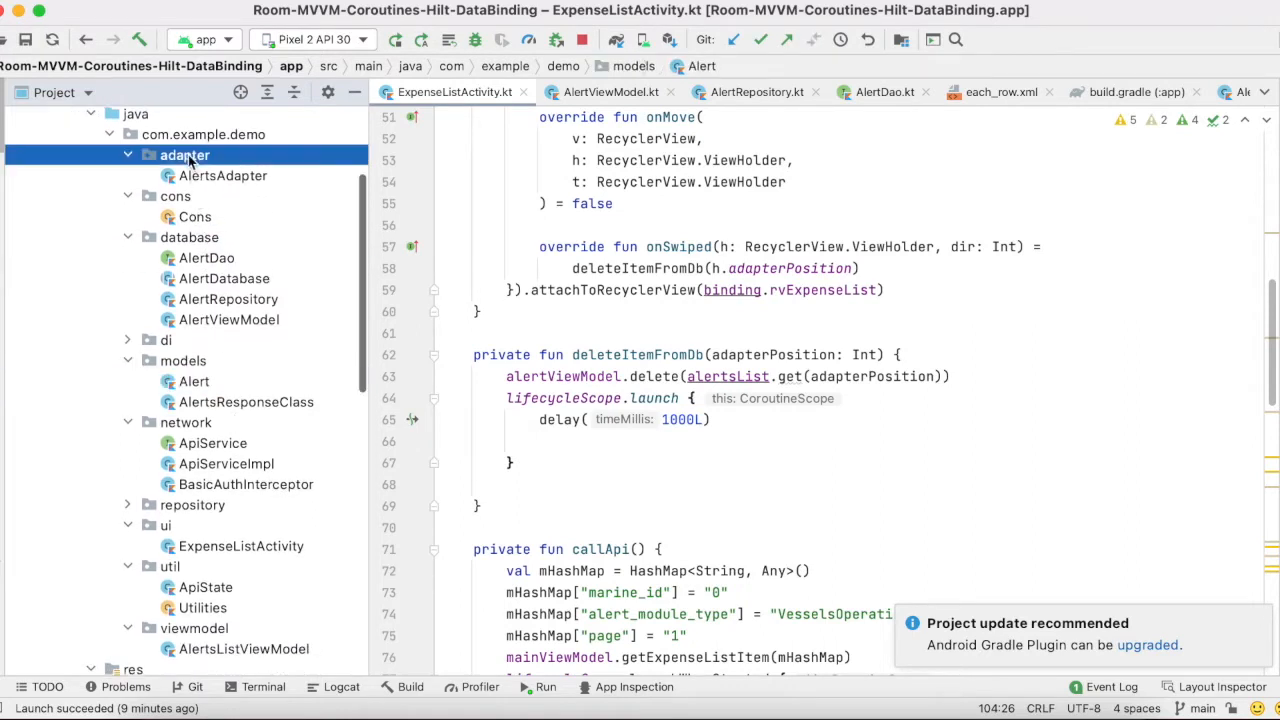
{"action": "left_click", "coordinate": [224, 176]}
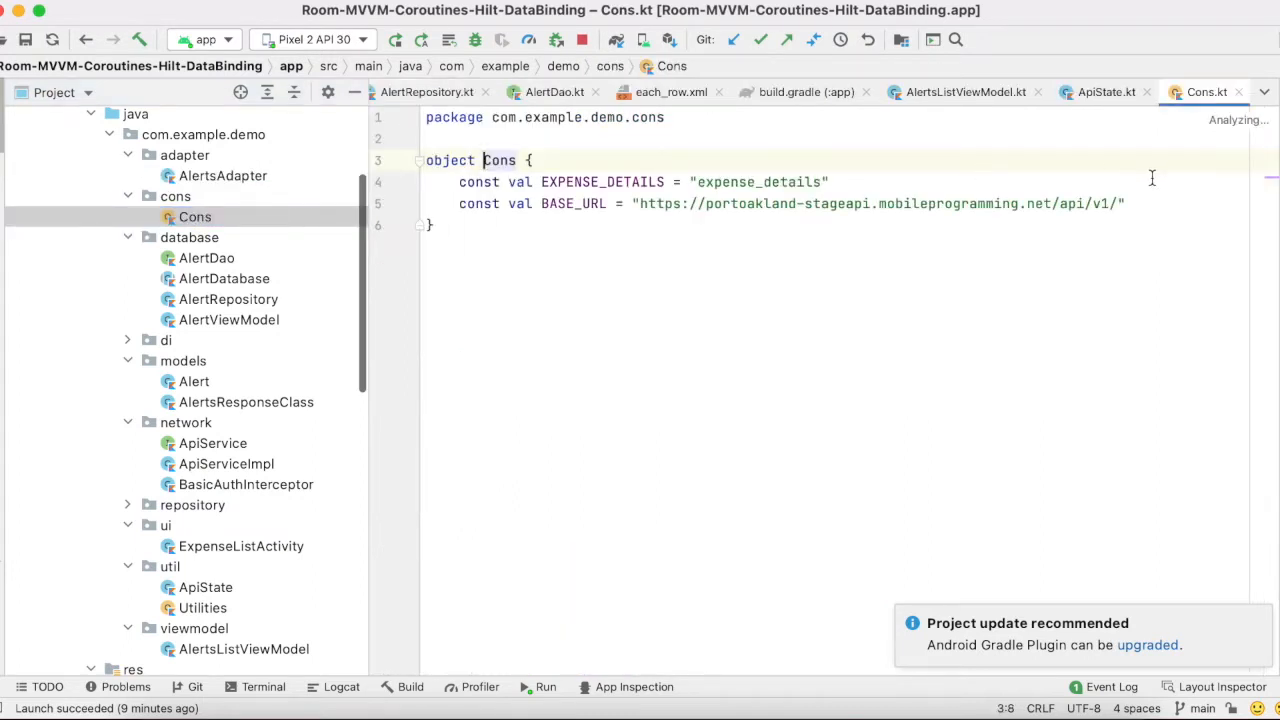
Step: Highlight the two Cons constant declarations, then open the AlertDao file
{"action": "left_click_drag", "start_coordinate": [460, 180], "coordinate": [1124, 204]}
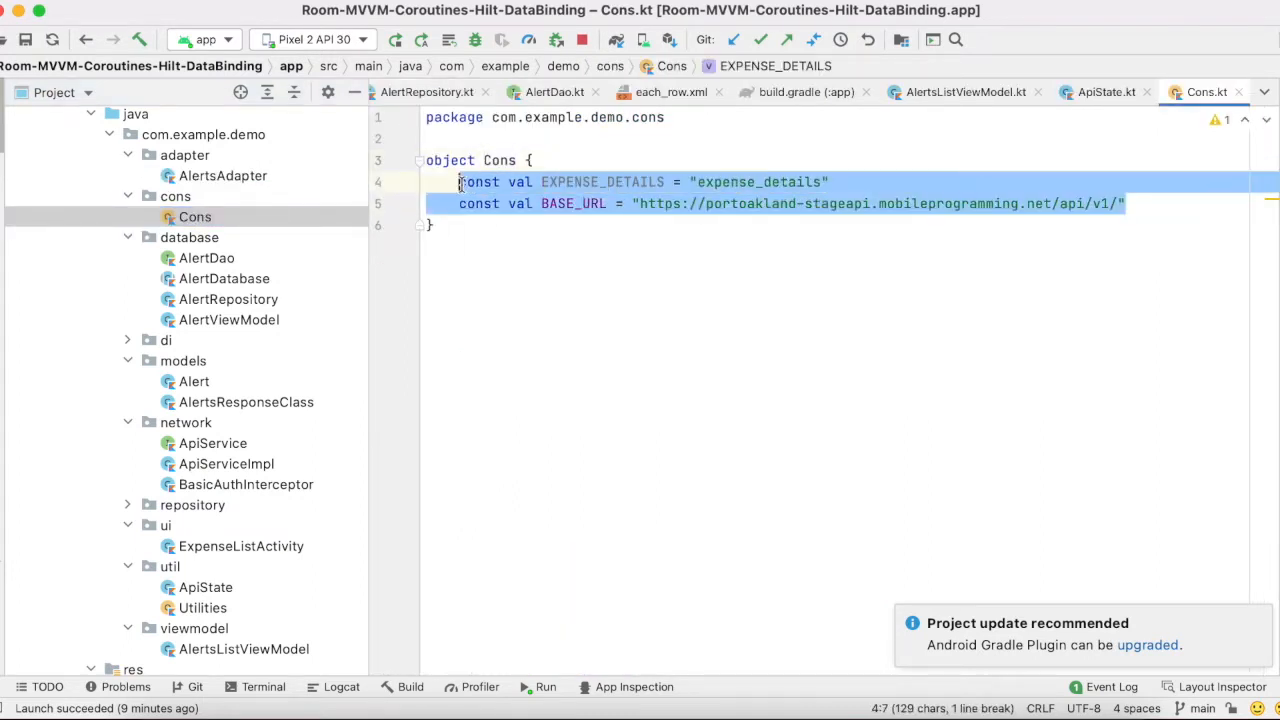
{"action": "left_click", "coordinate": [564, 224]}
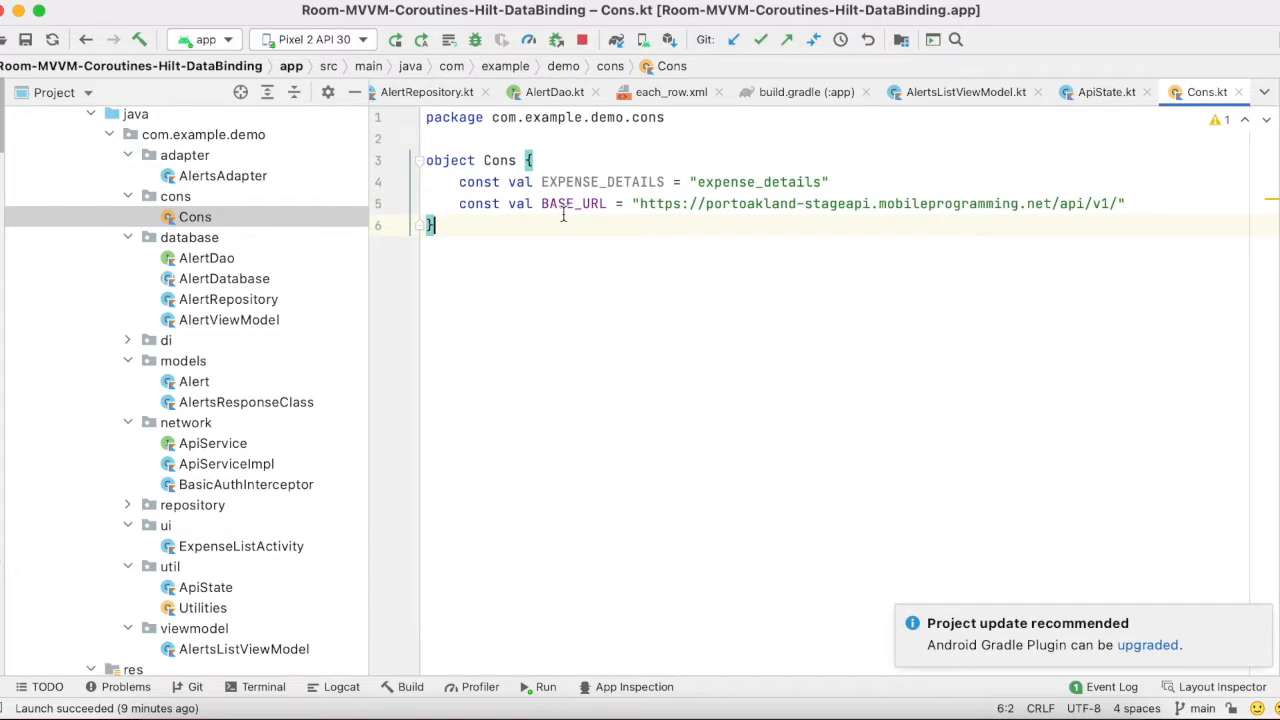
{"action": "left_click", "coordinate": [208, 258]}
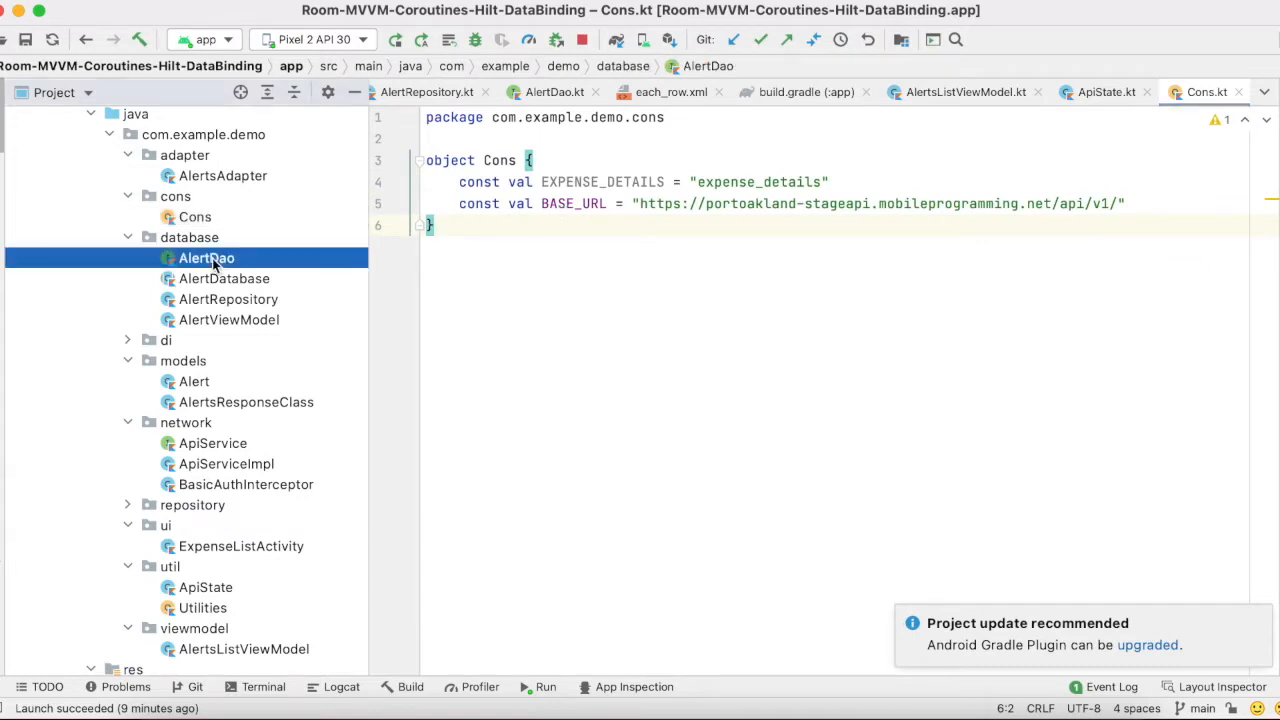
{"action": "double_click", "coordinate": [206, 258]}
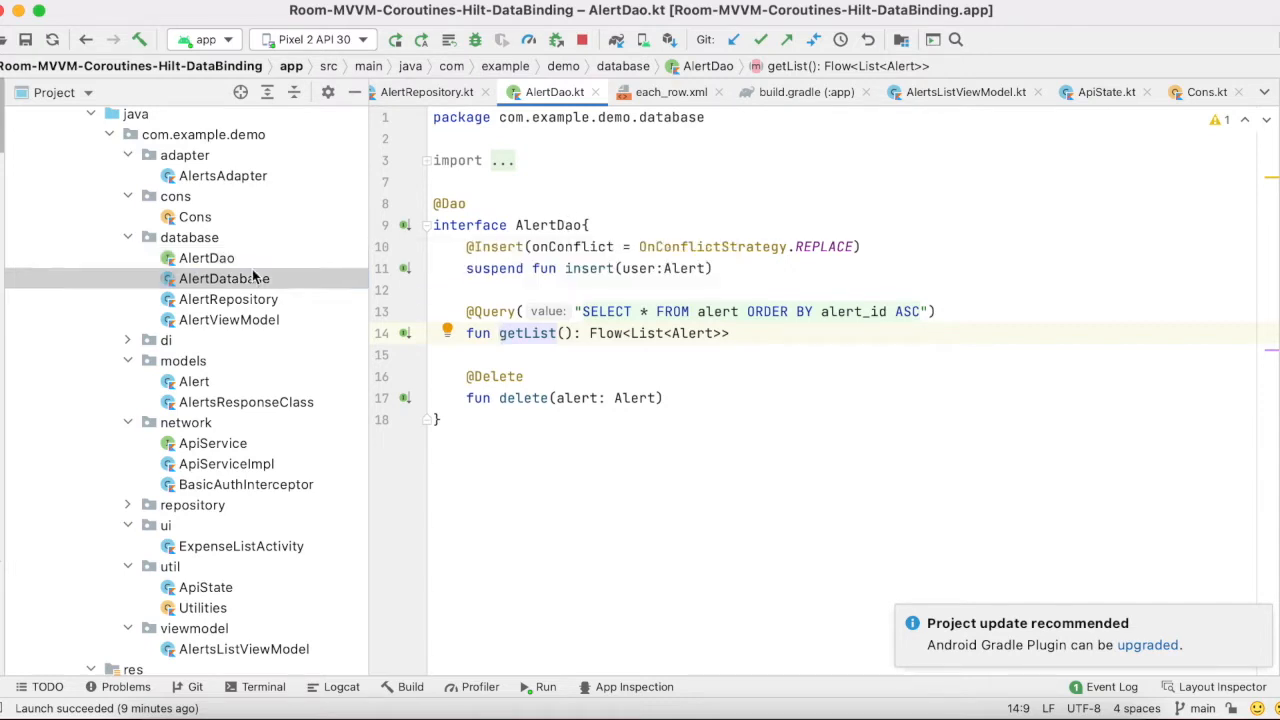
Step: Step through AlertDatabase and AlertRepository, then reopen ExpenseListActivity
{"action": "left_click", "coordinate": [224, 278]}
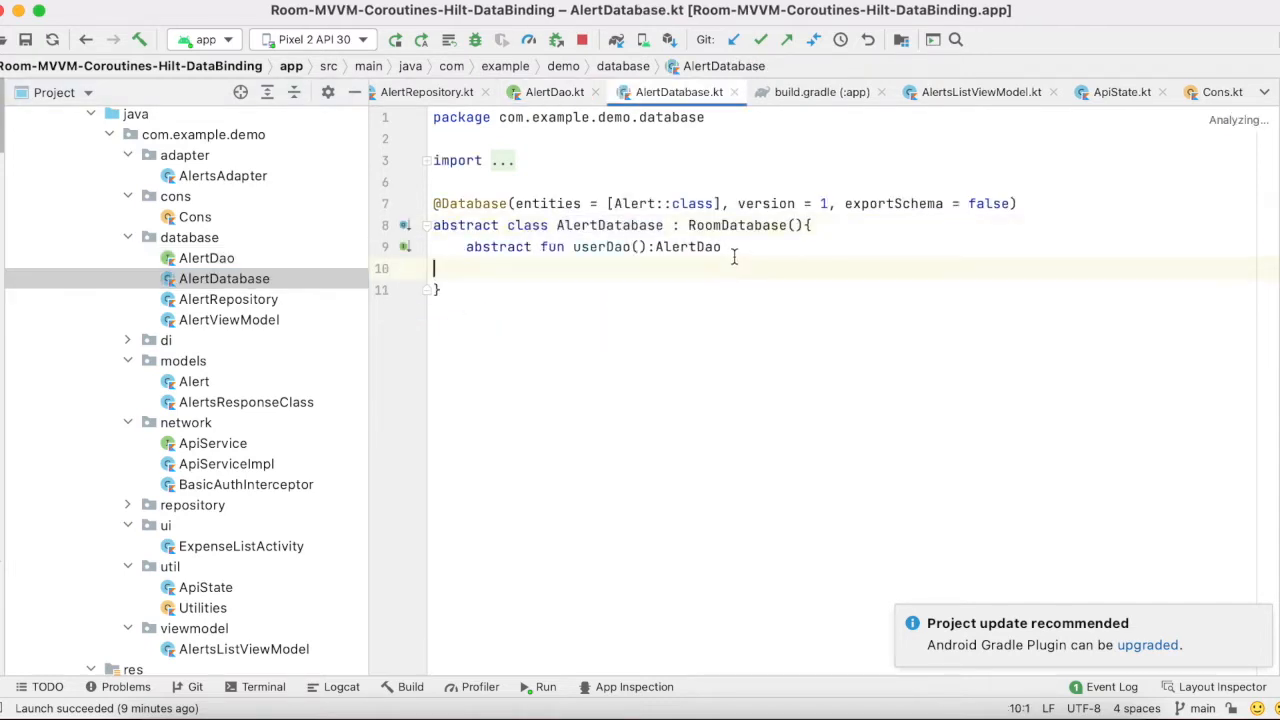
{"action": "left_click", "coordinate": [228, 300]}
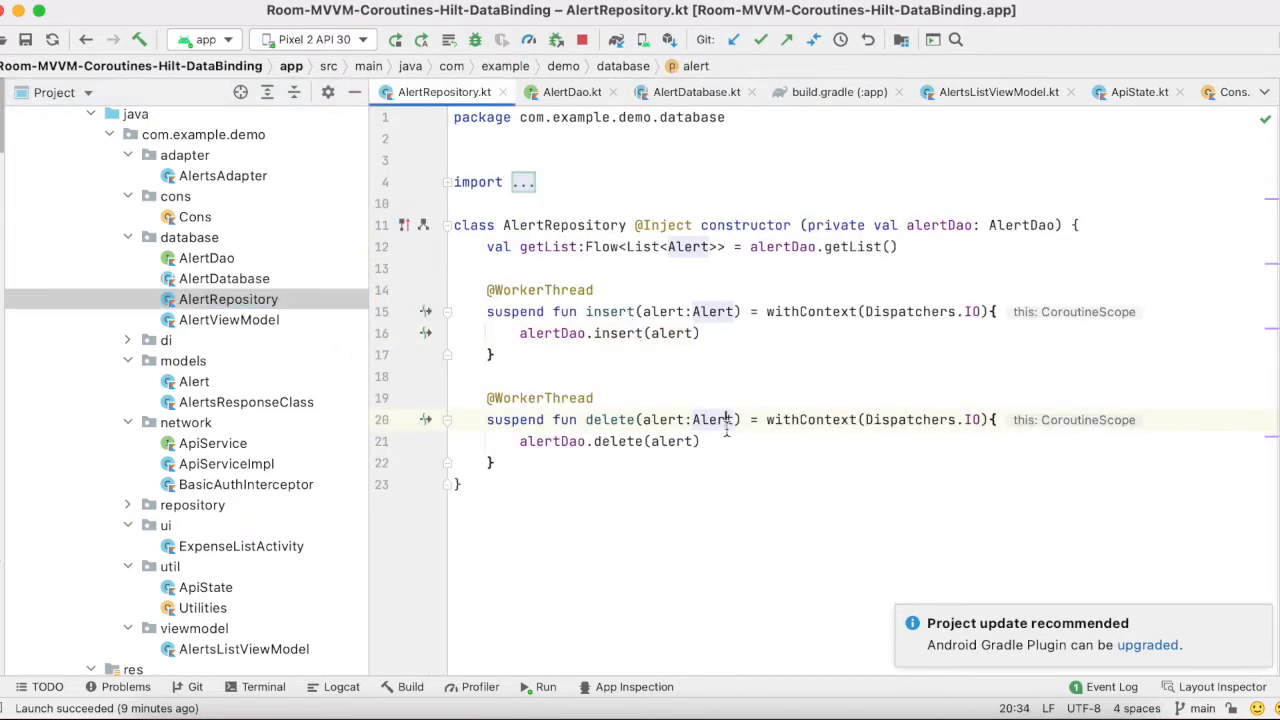
{"action": "left_click", "coordinate": [228, 320]}
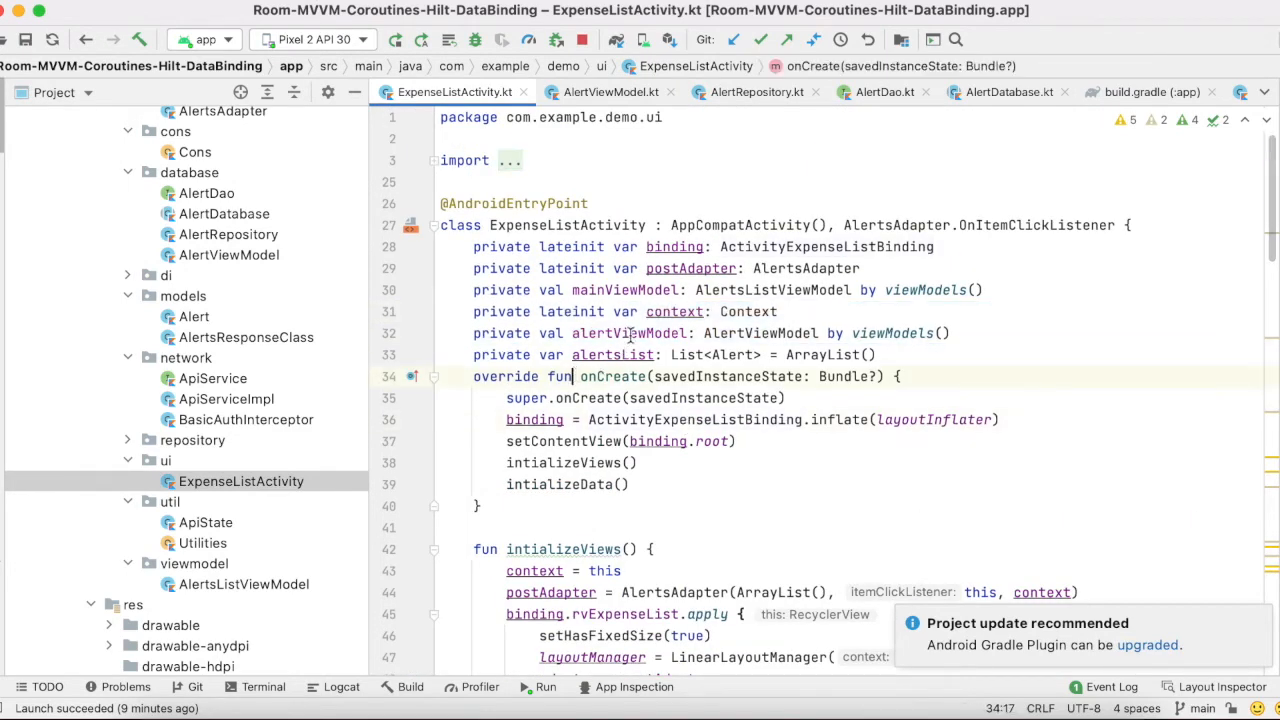
Step: Scroll through ExpenseListActivity.kt and select a span of its code
{"action": "scroll", "scroll_direction": "down", "scroll_amount": 3}
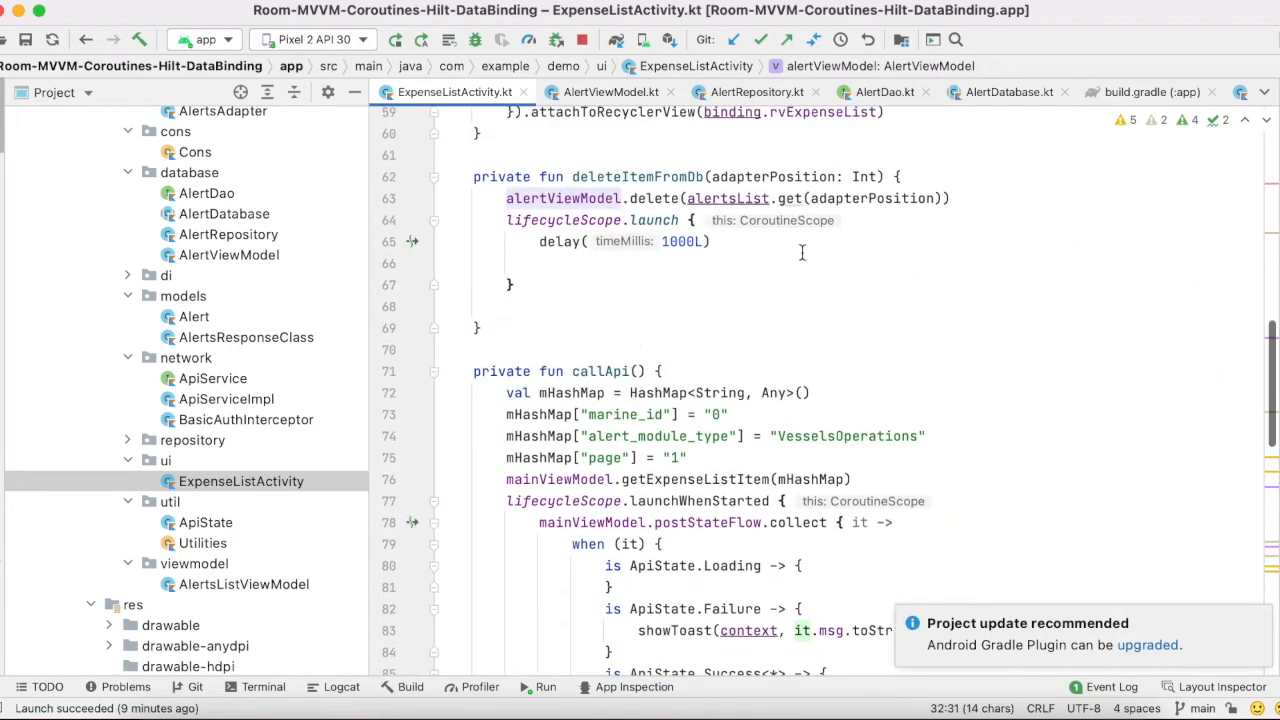
{"action": "scroll", "scroll_direction": "down", "scroll_amount": 3}
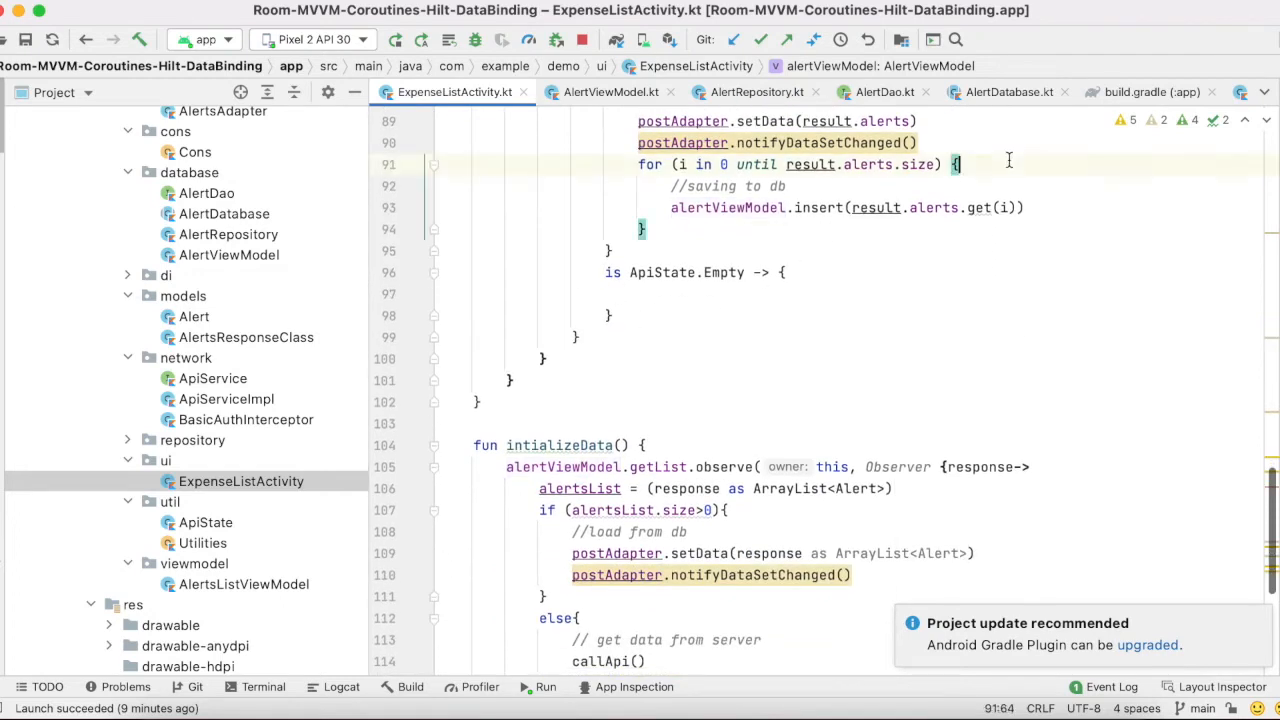
{"action": "left_click_drag", "start_coordinate": [960, 164], "coordinate": [644, 228]}
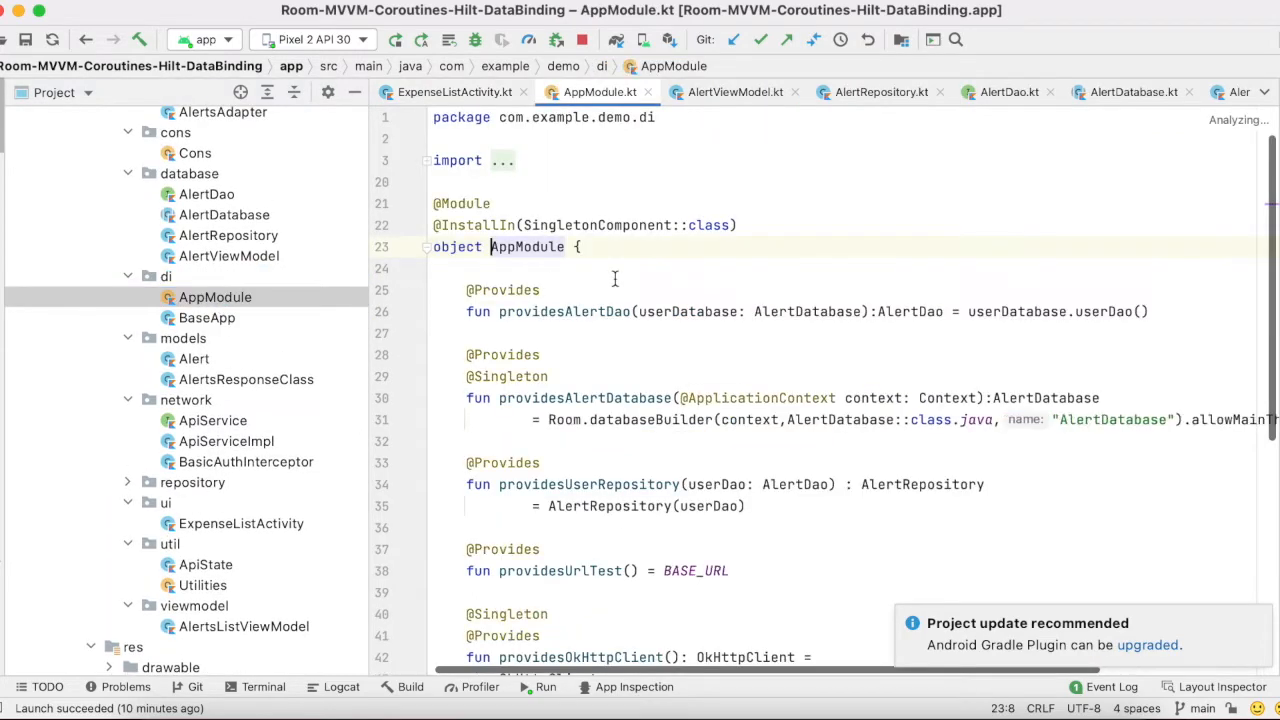
Step: Open the BaseApp application class and the Alert model file from the Project tree
{"action": "scroll", "scroll_direction": "down", "scroll_amount": 3}
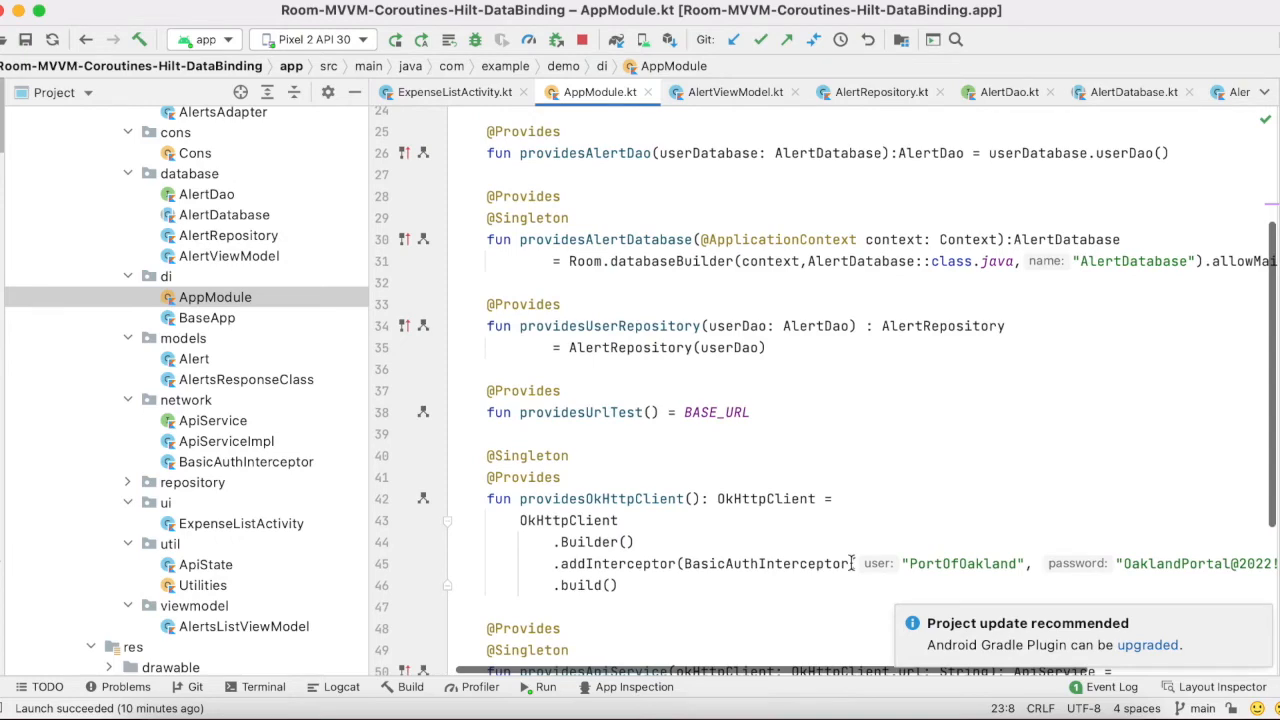
{"action": "scroll", "scroll_direction": "right", "scroll_amount": 3}
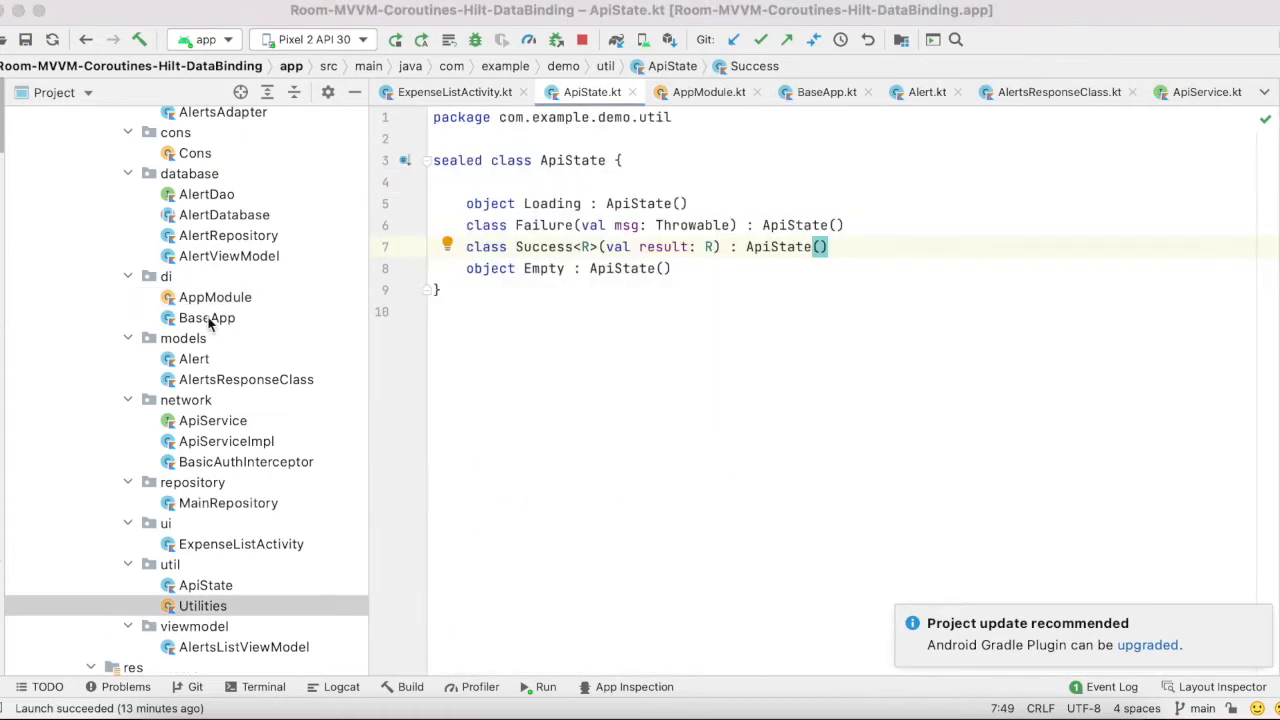
{"action": "double_click", "coordinate": [206, 316]}
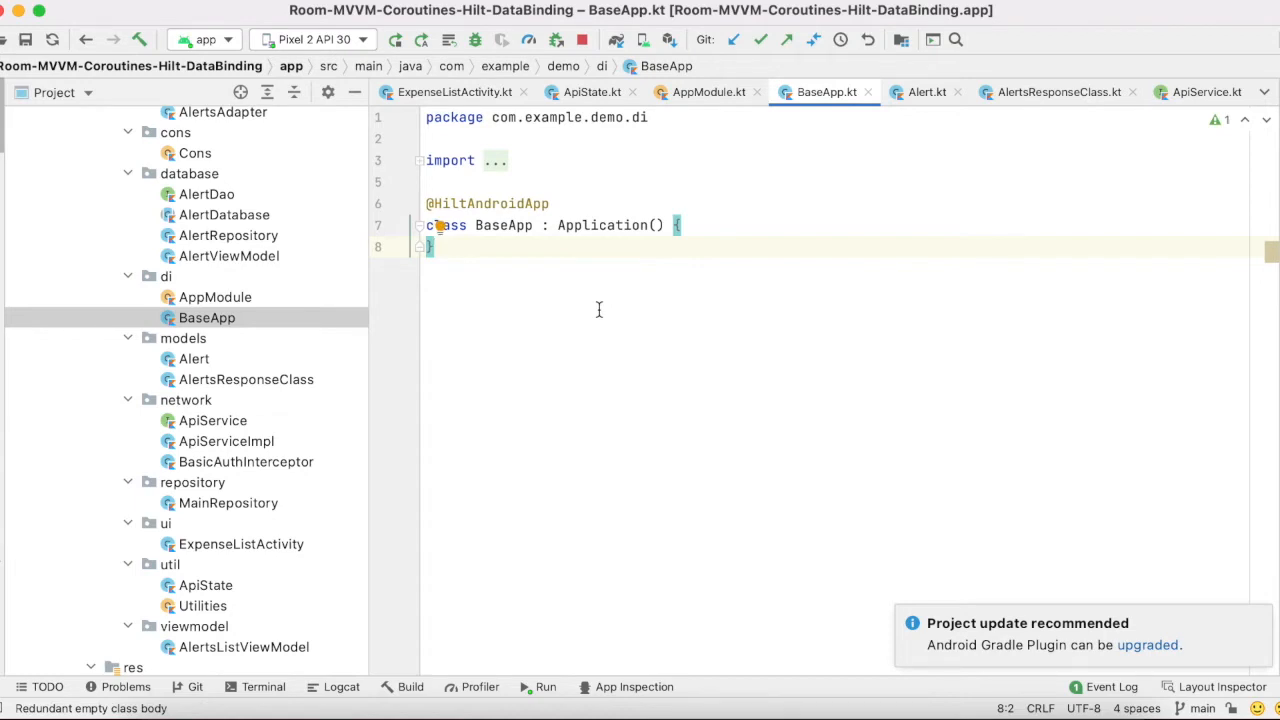
{"action": "mouse_move", "coordinate": [208, 362]}
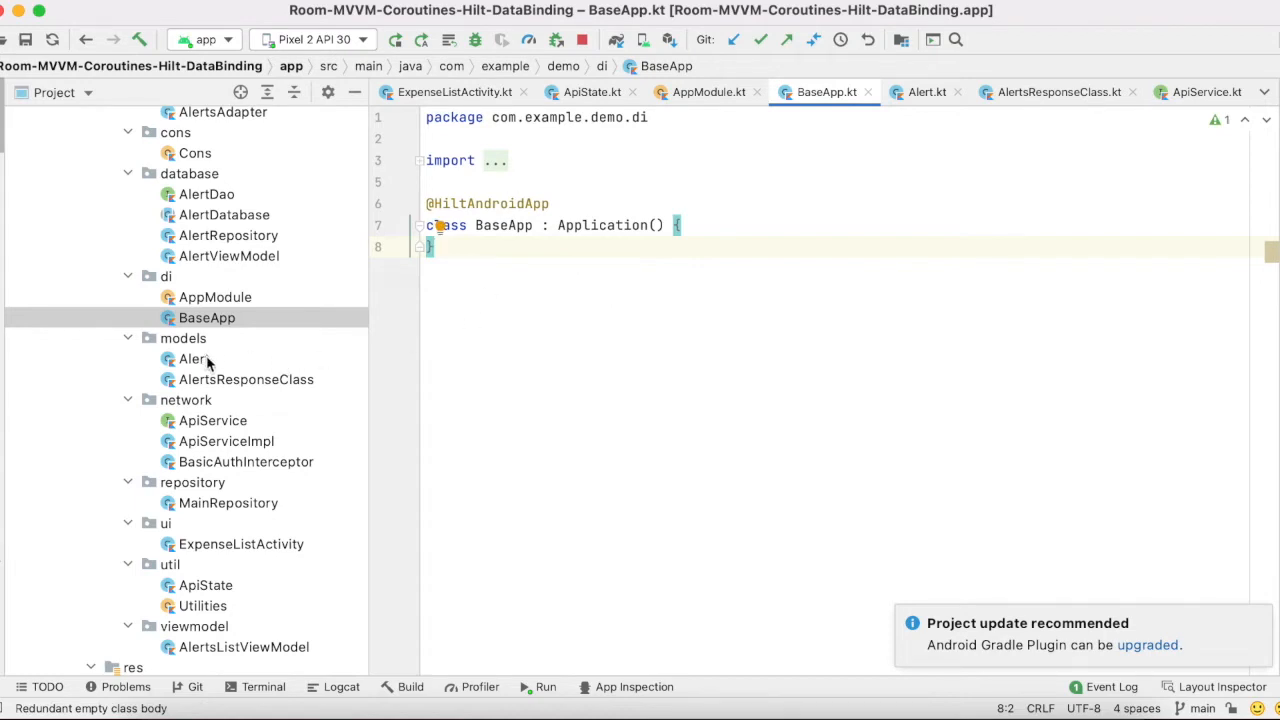
{"action": "left_click", "coordinate": [246, 380]}
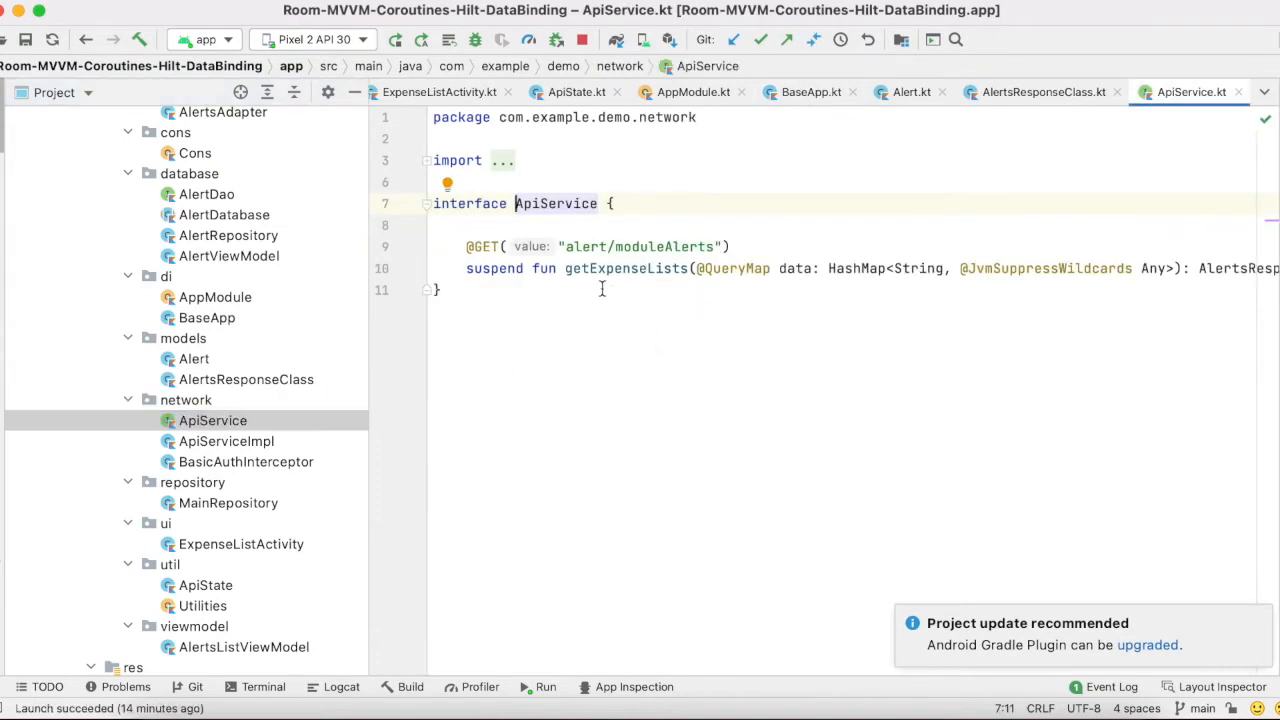
Step: Open ApiServiceImpl, BasicAuthInterceptor and MainRepository in turn
{"action": "left_click", "coordinate": [226, 442]}
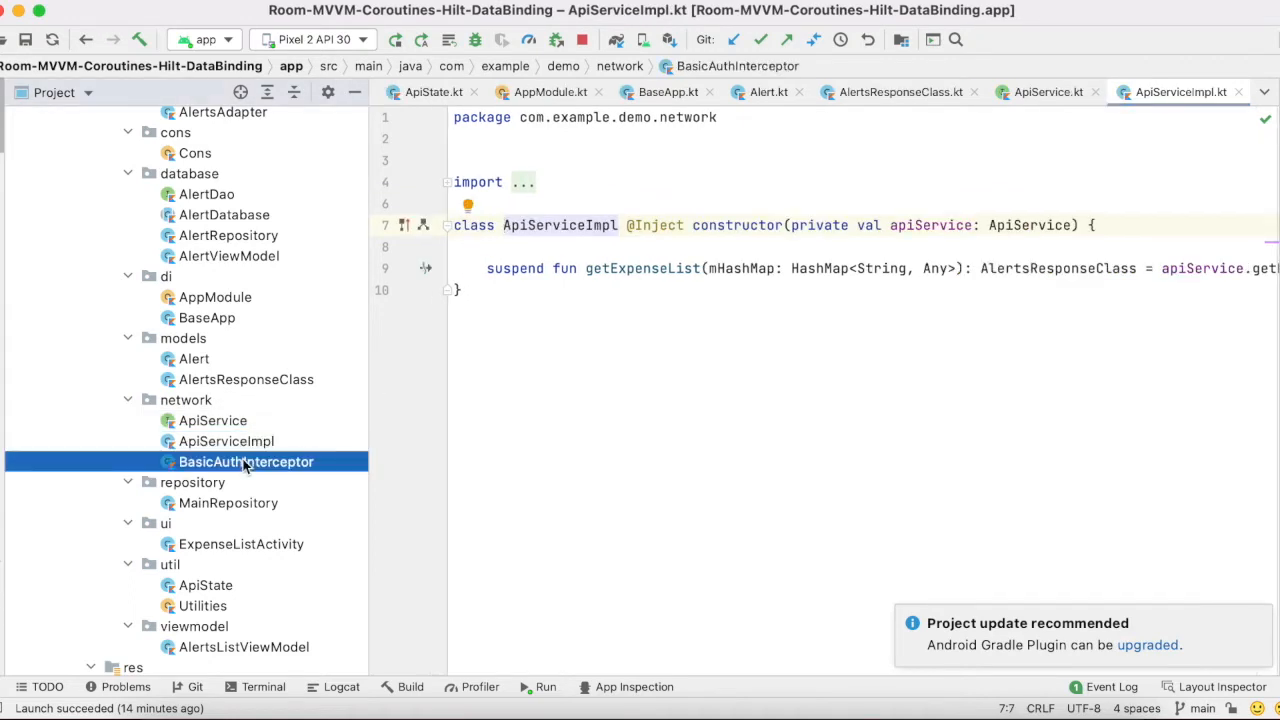
{"action": "double_click", "coordinate": [228, 502]}
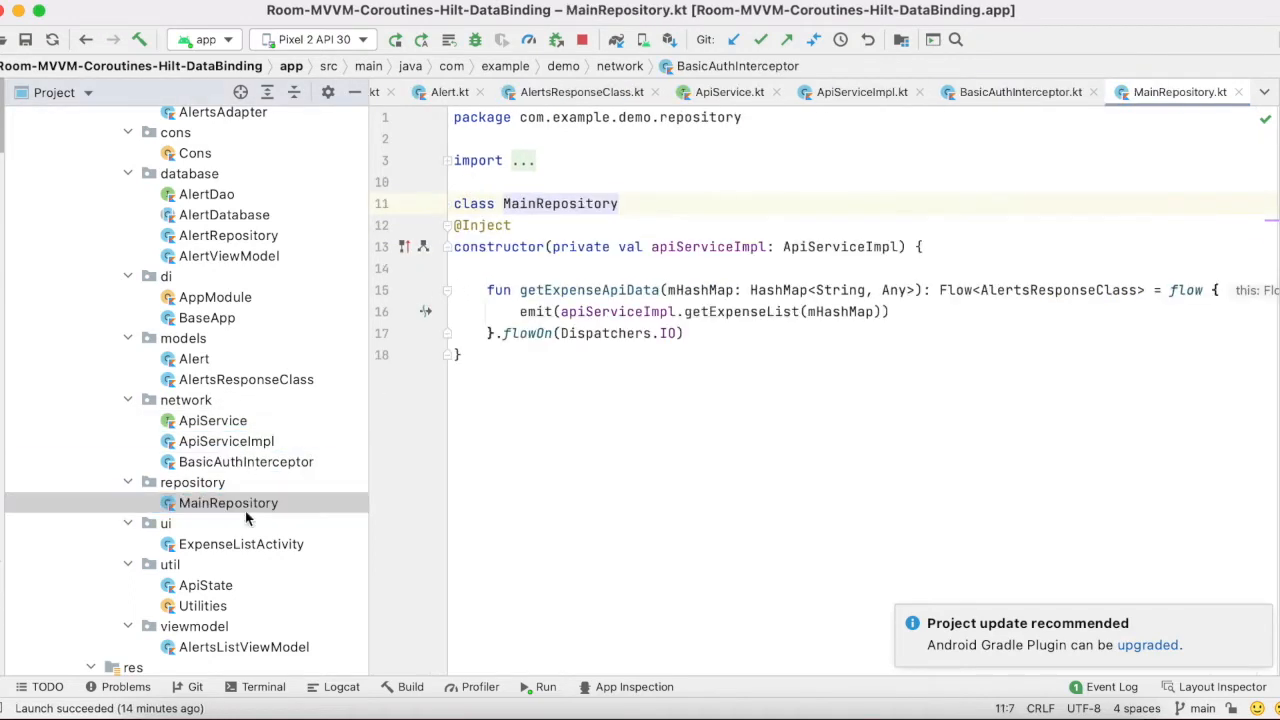
{"action": "double_click", "coordinate": [206, 584]}
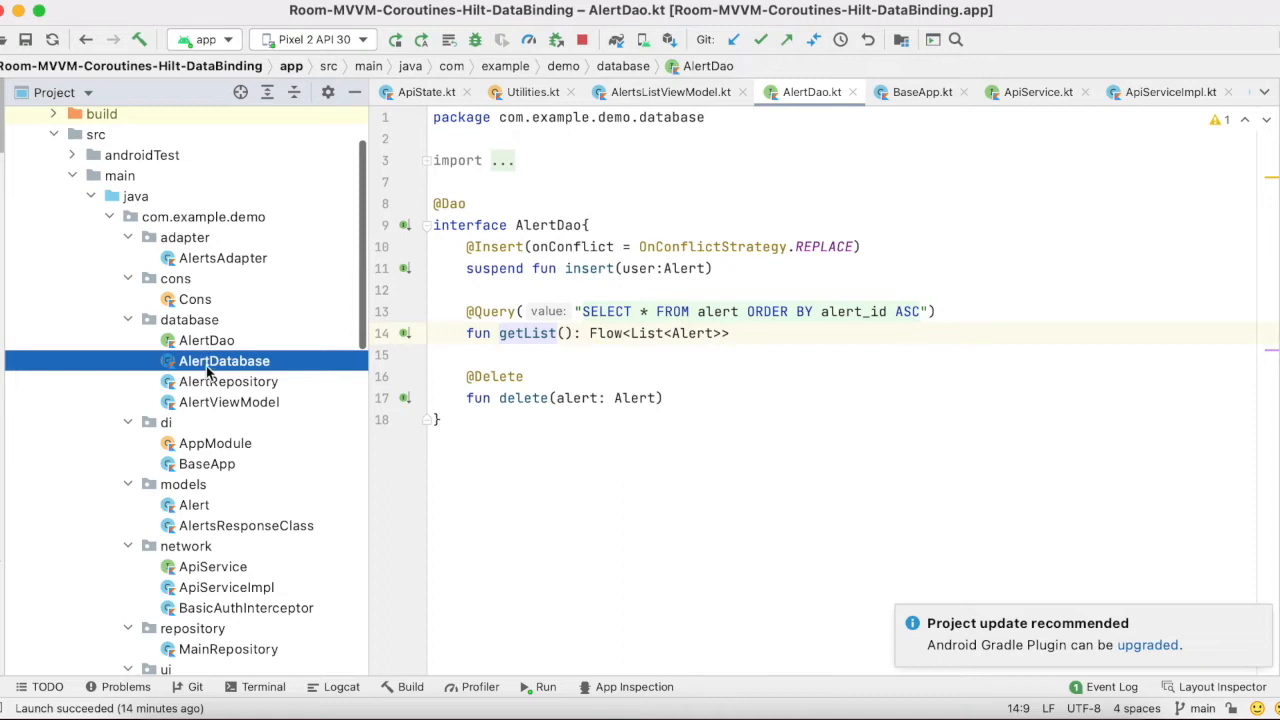
Step: Open AppModule from the di package and scroll the Project panel
{"action": "left_click", "coordinate": [228, 380]}
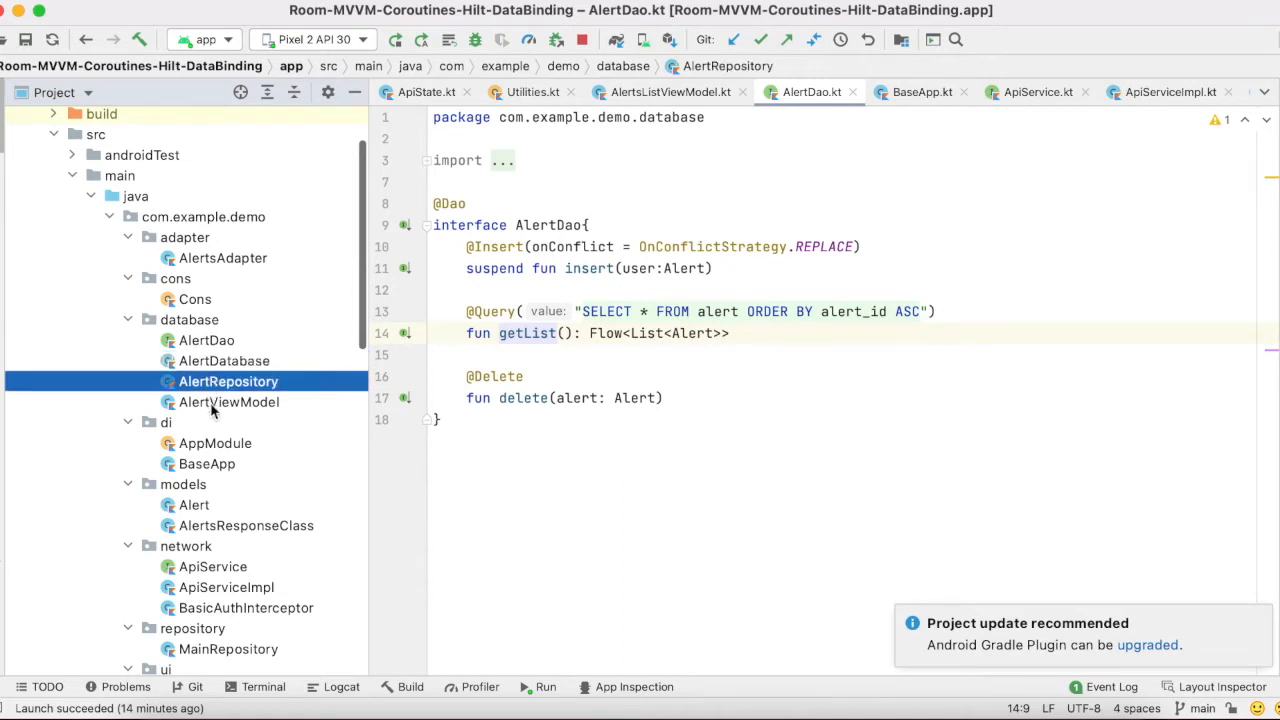
{"action": "left_click", "coordinate": [214, 444]}
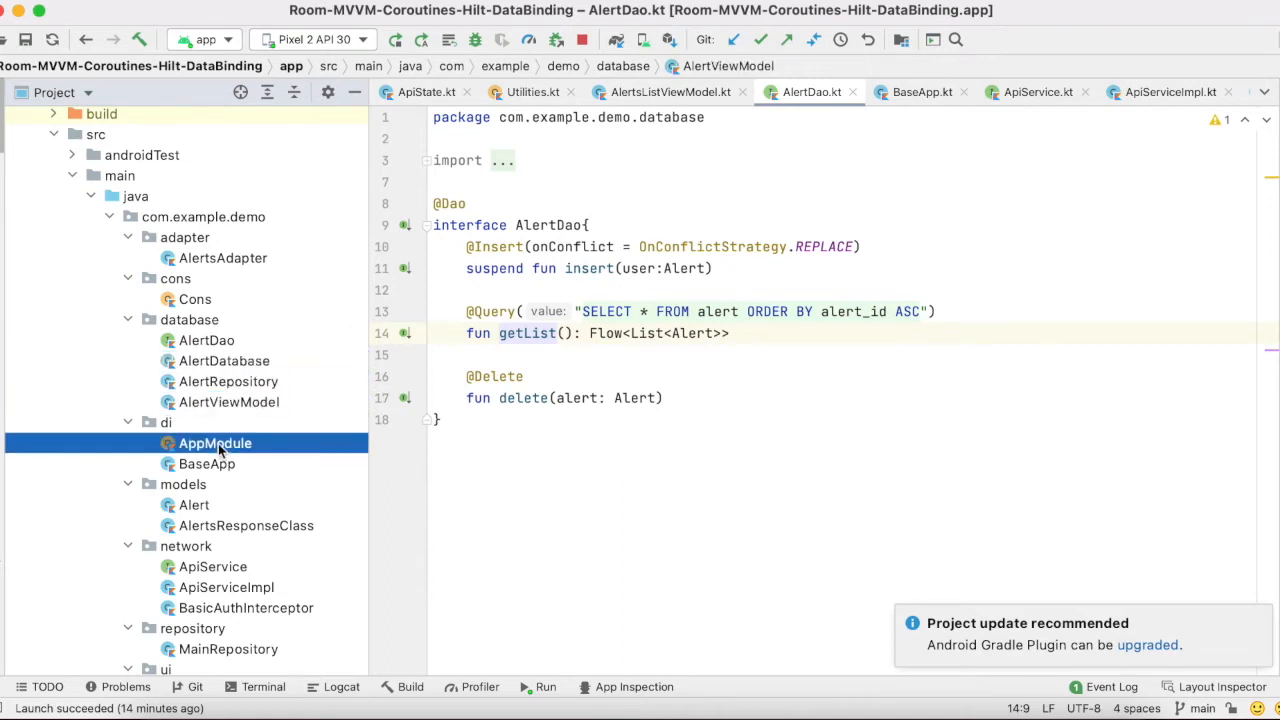
{"action": "double_click", "coordinate": [216, 444]}
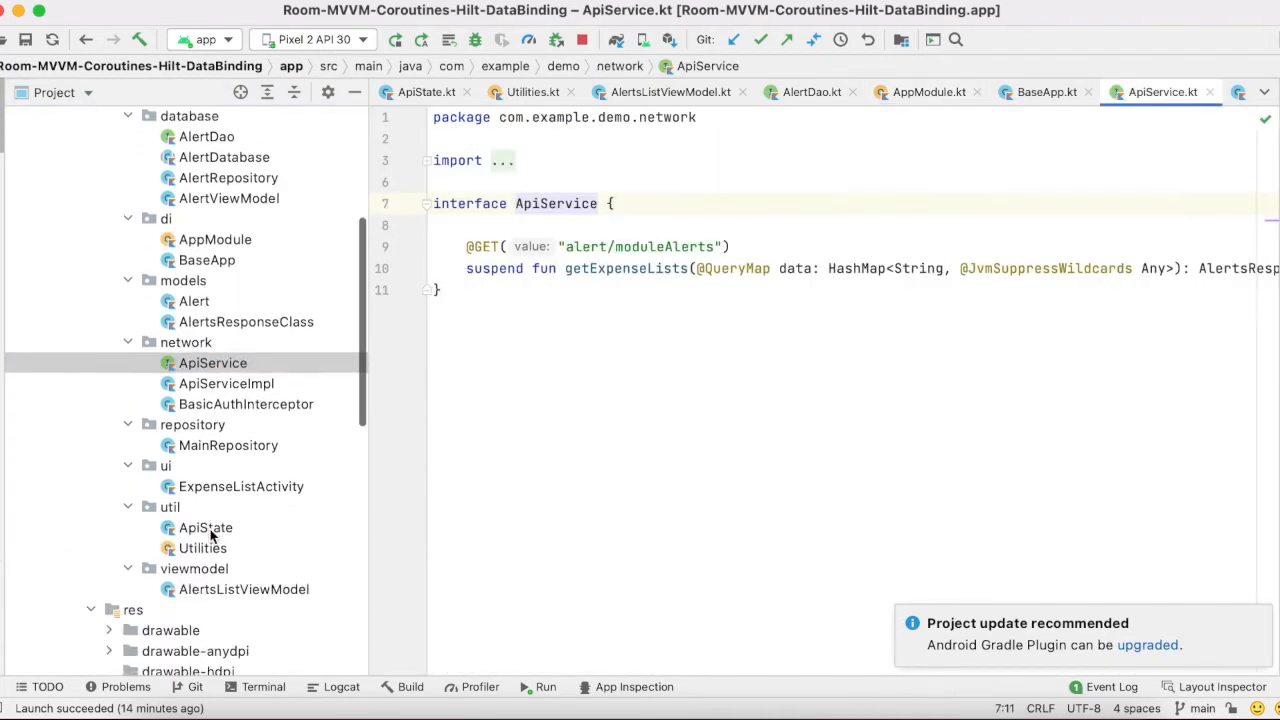
{"action": "scroll", "scroll_direction": "down", "scroll_amount": 3}
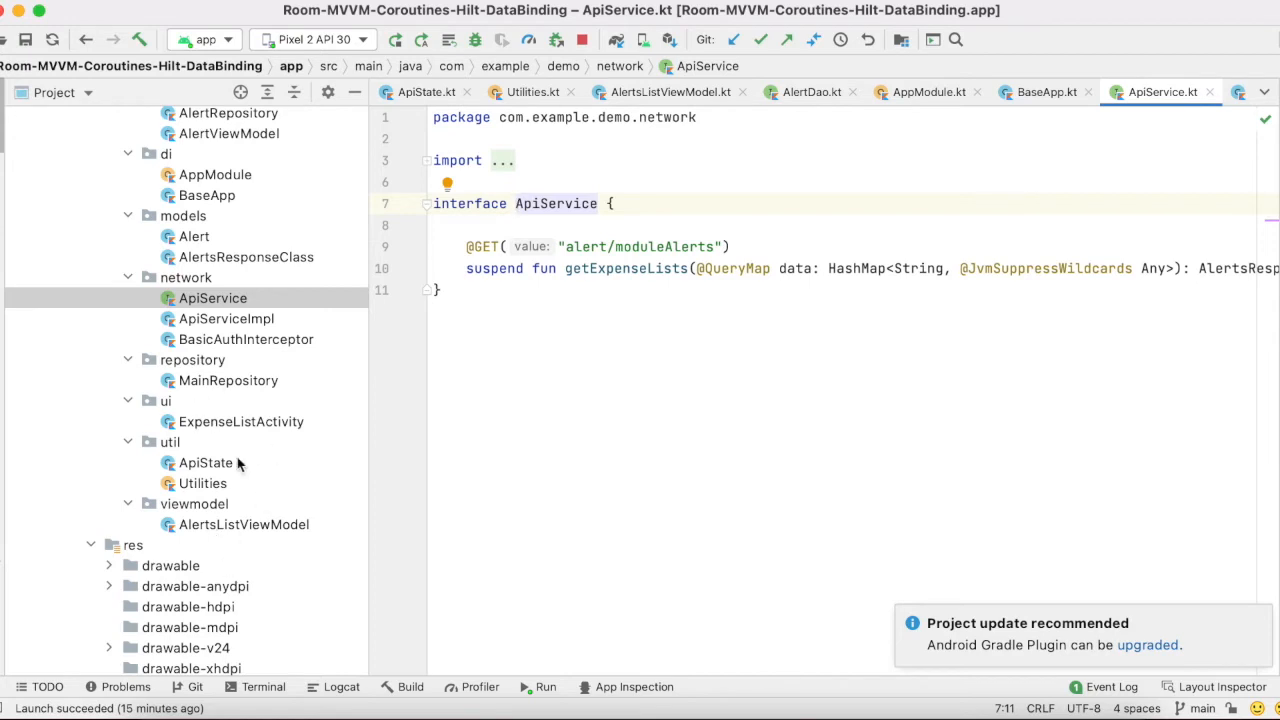
{"action": "scroll", "scroll_direction": "down", "scroll_amount": 3}
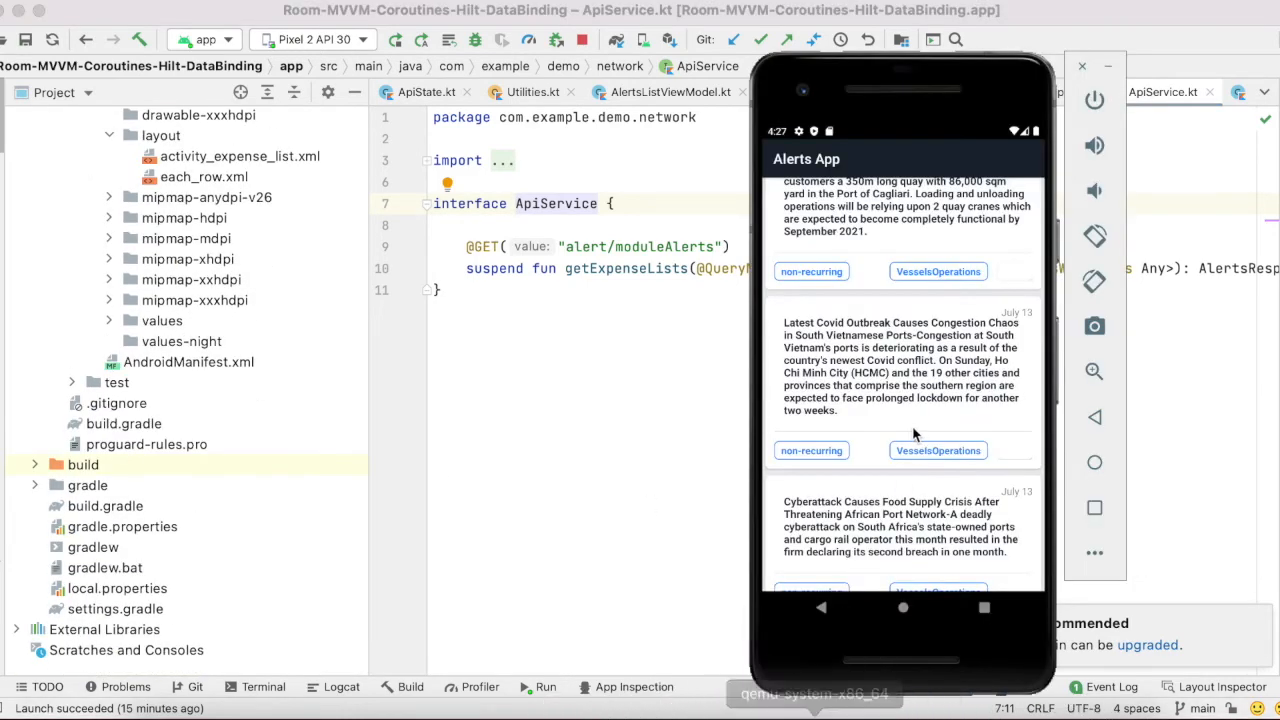
Step: Scroll the emulator's alert list past the Vietnam port congestion and cyberattack alerts
{"action": "scroll", "scroll_direction": "down", "scroll_amount": 3}
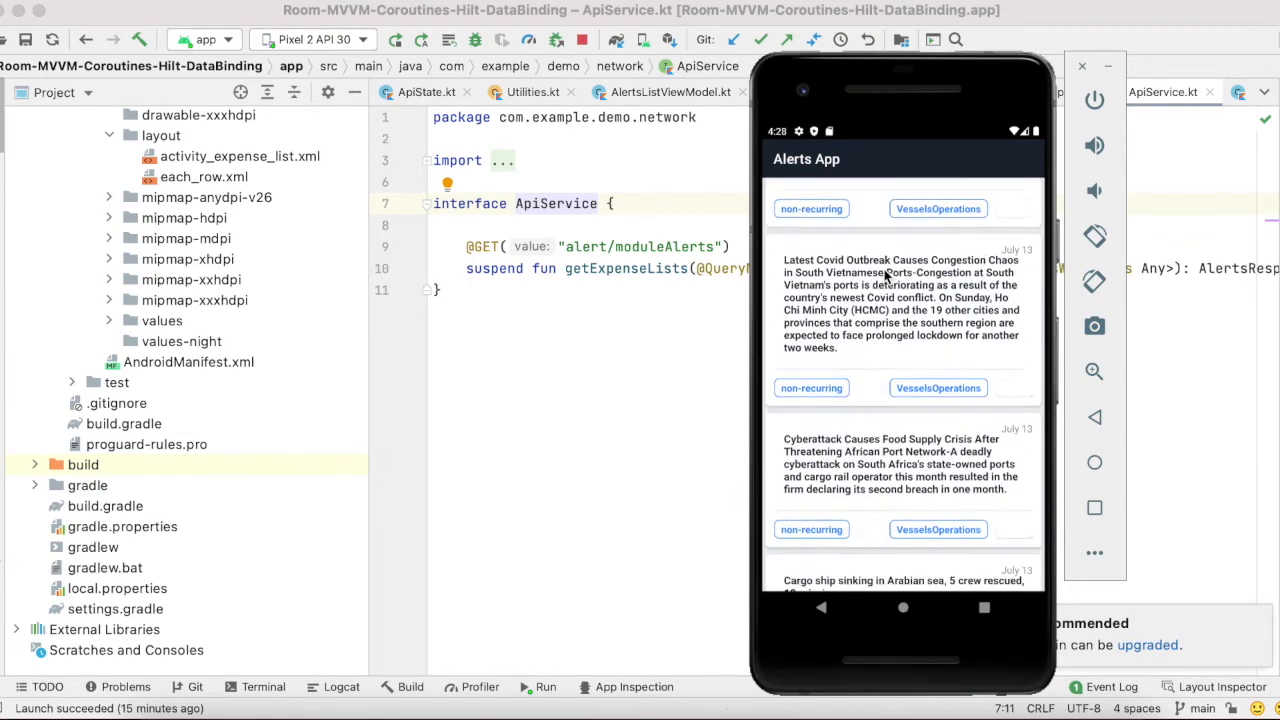
{"action": "scroll", "scroll_direction": "down", "scroll_amount": 3}
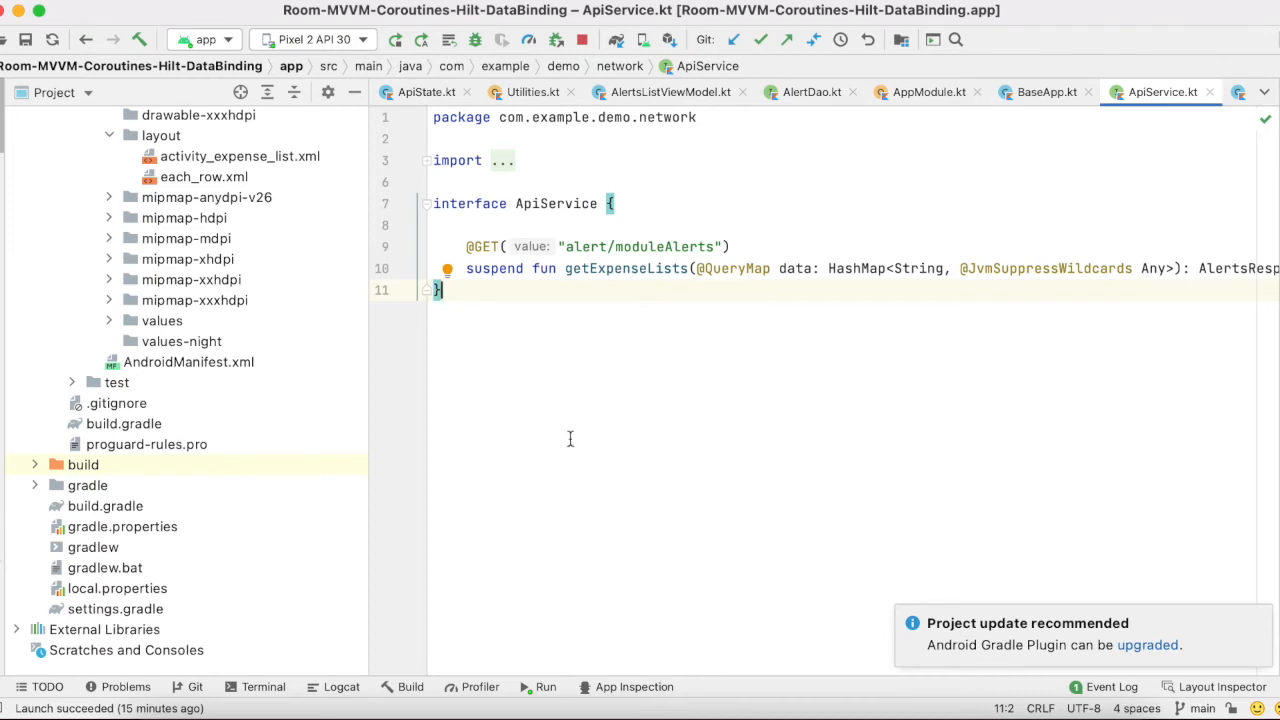
{"action": "mouse_move", "coordinate": [384, 328]}
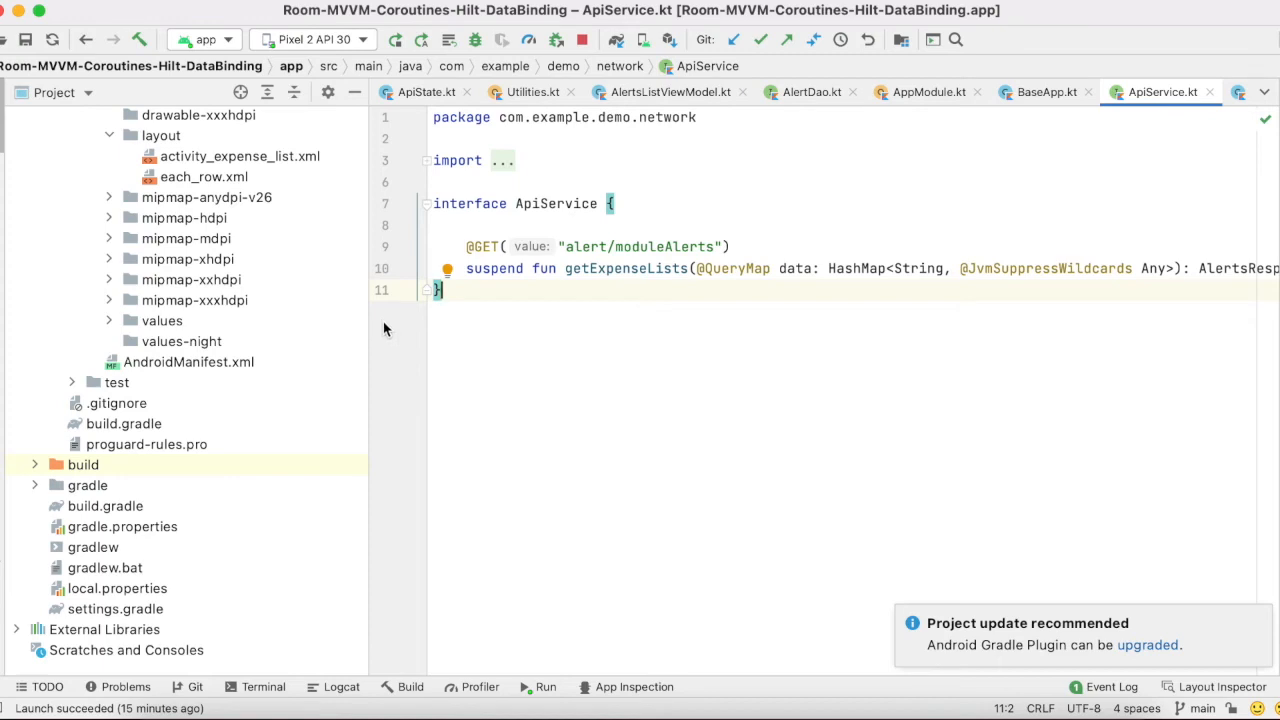
{"action": "mouse_move", "coordinate": [308, 352]}
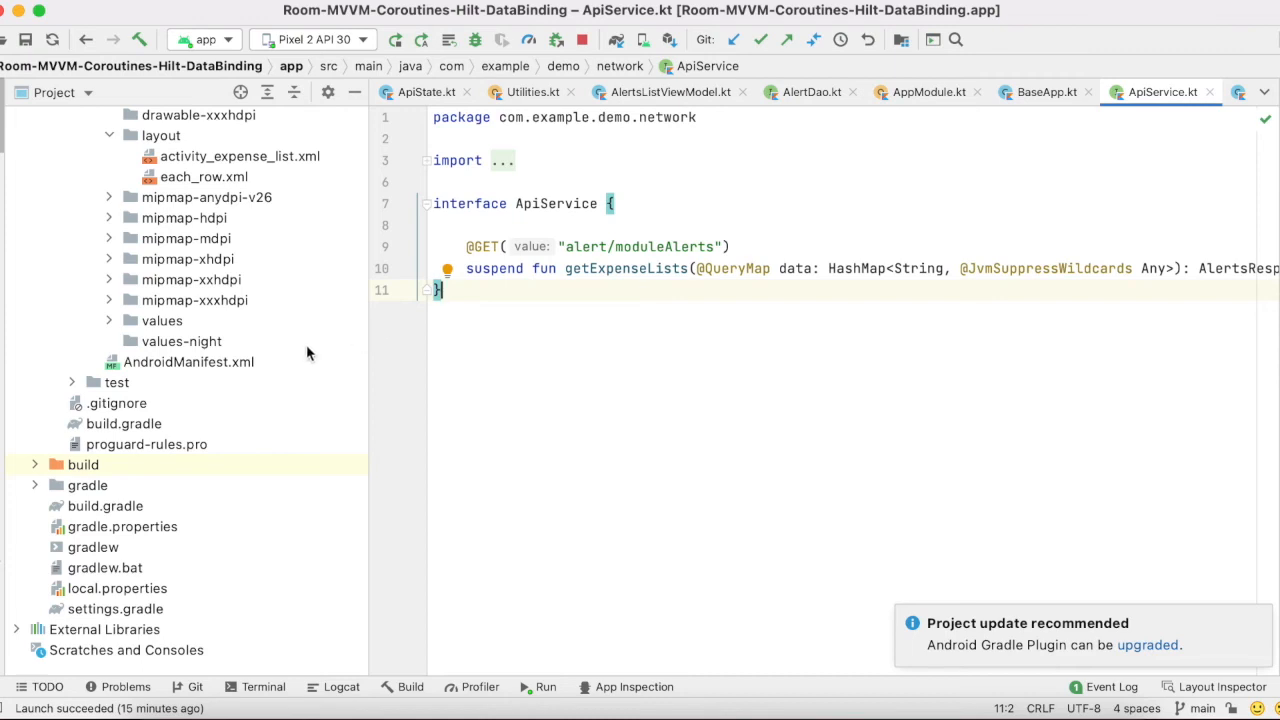